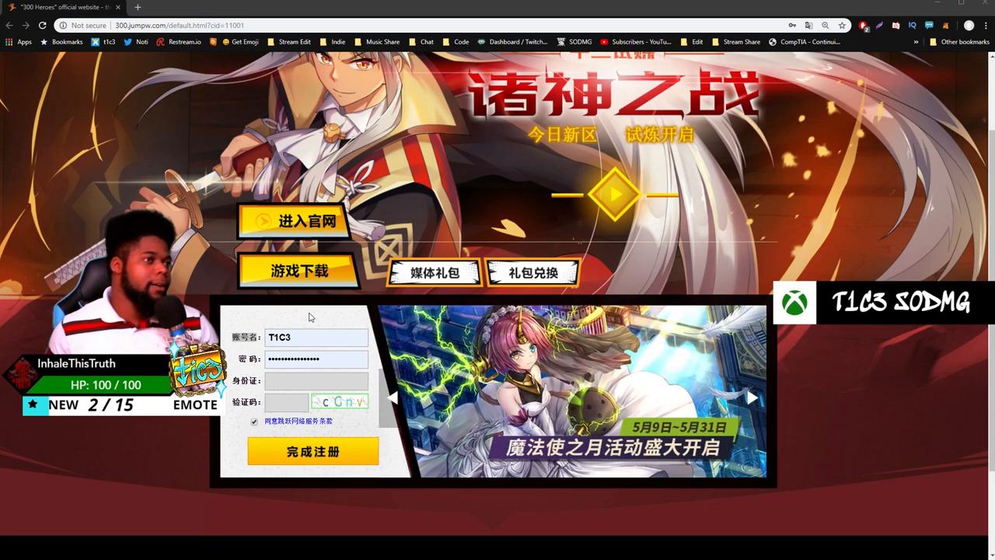
Step: Start entering the captcha verification code, beginning with 'G', in the registration form
left_click(299, 271)
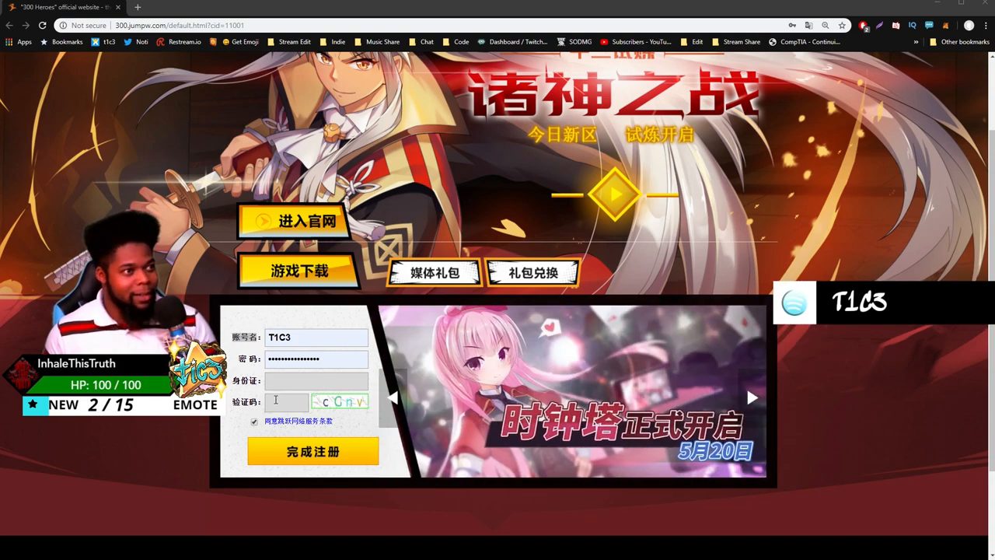
left_click(286, 403)
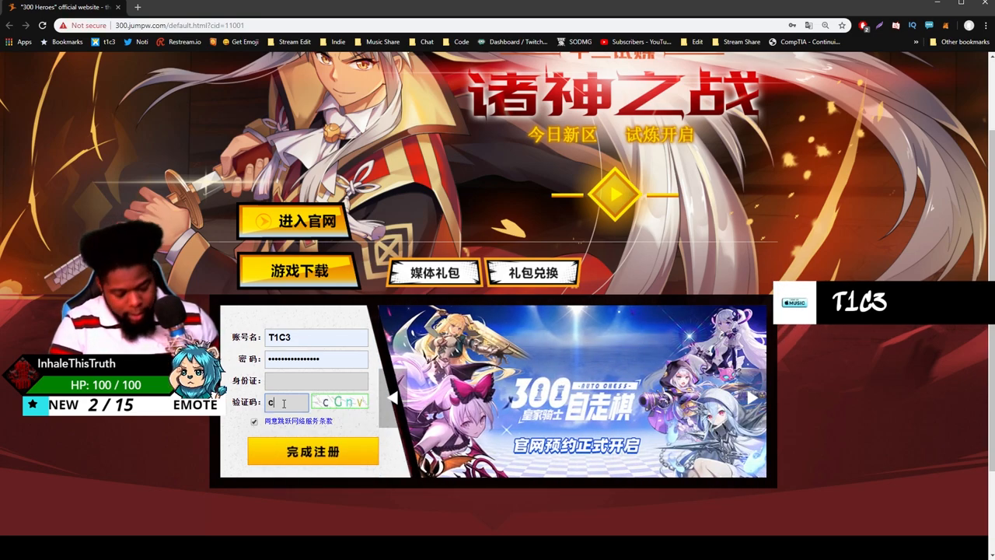
type("G")
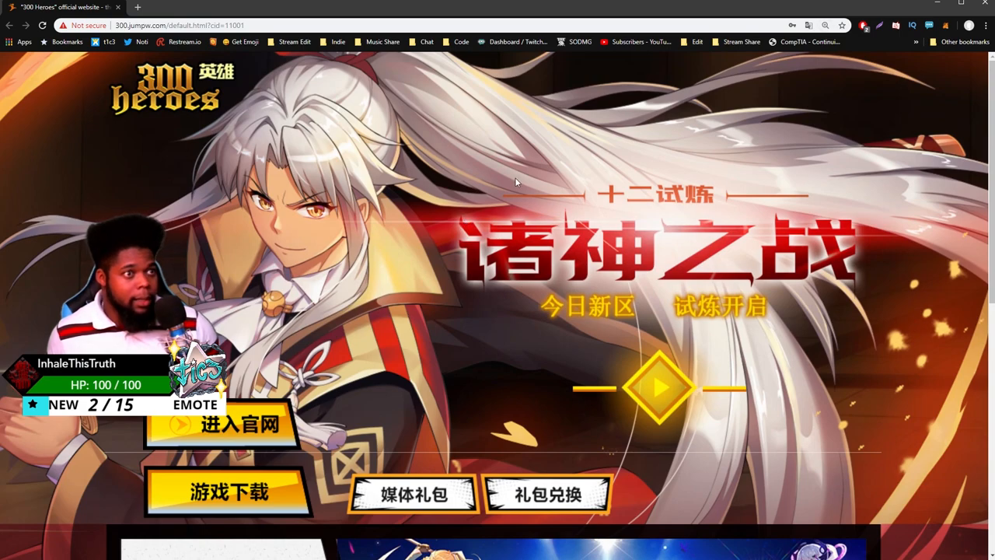
scroll("down", 3)
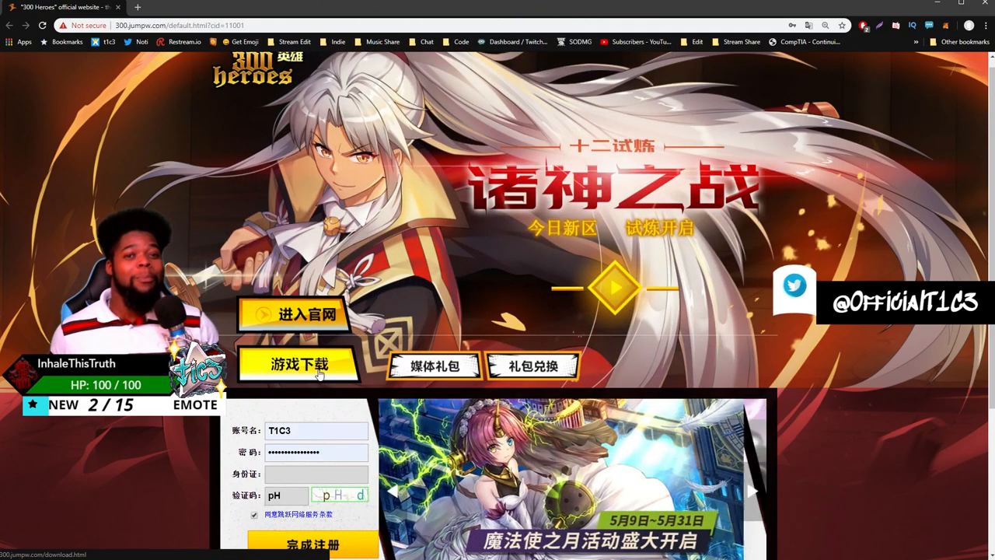
Step: Go to the 游戏下载 game download page and review its download options and requirements
left_click(299, 364)
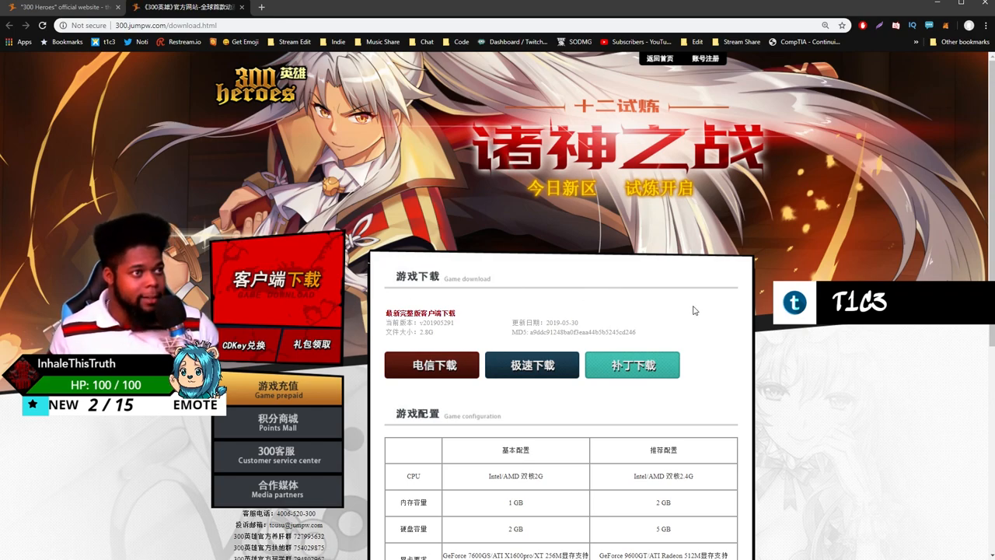
scroll("down", 3)
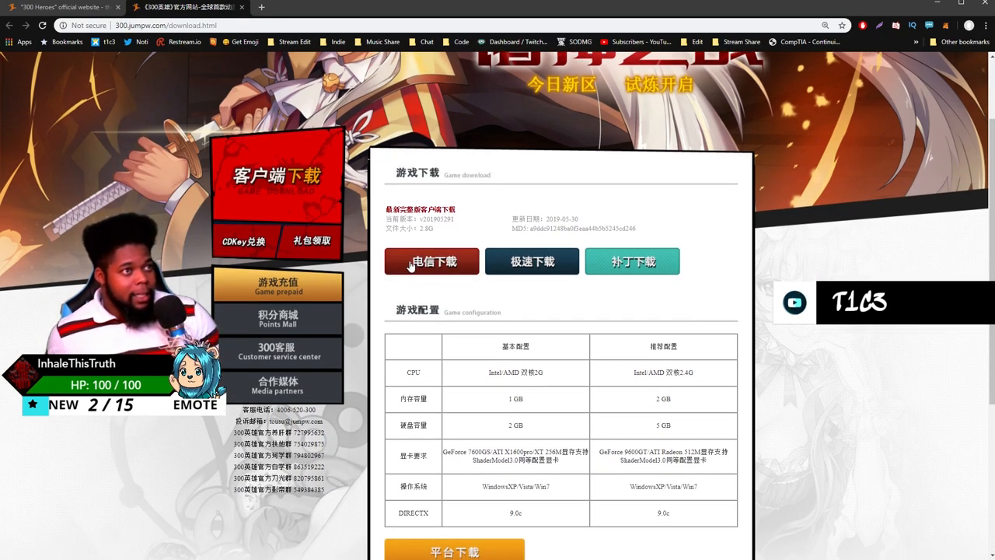
scroll("up", 3)
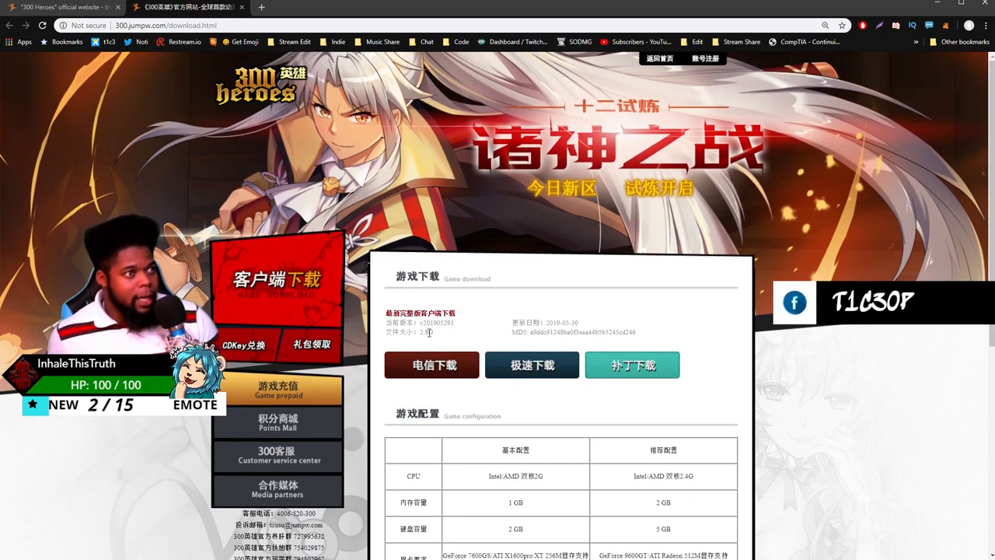
scroll("down", 3)
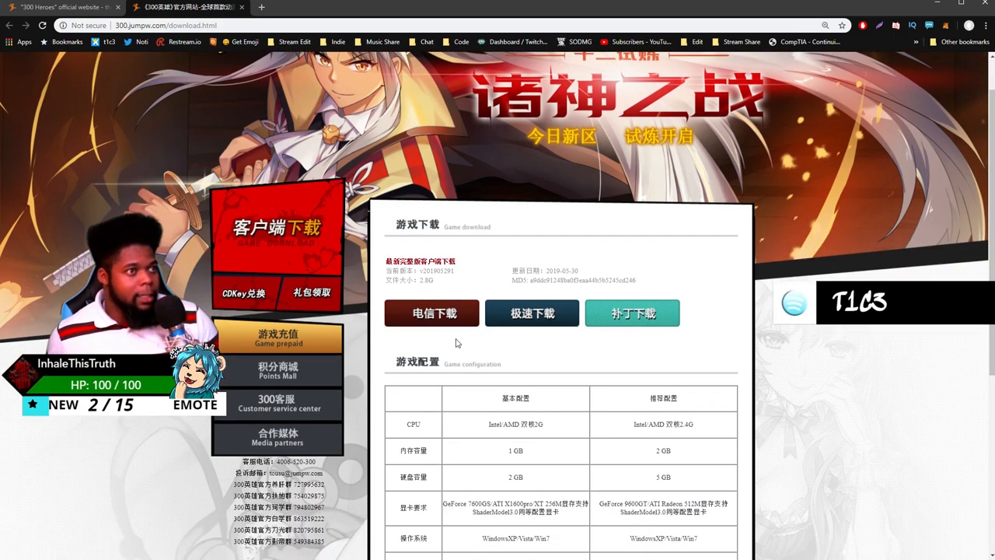
scroll("down", 3)
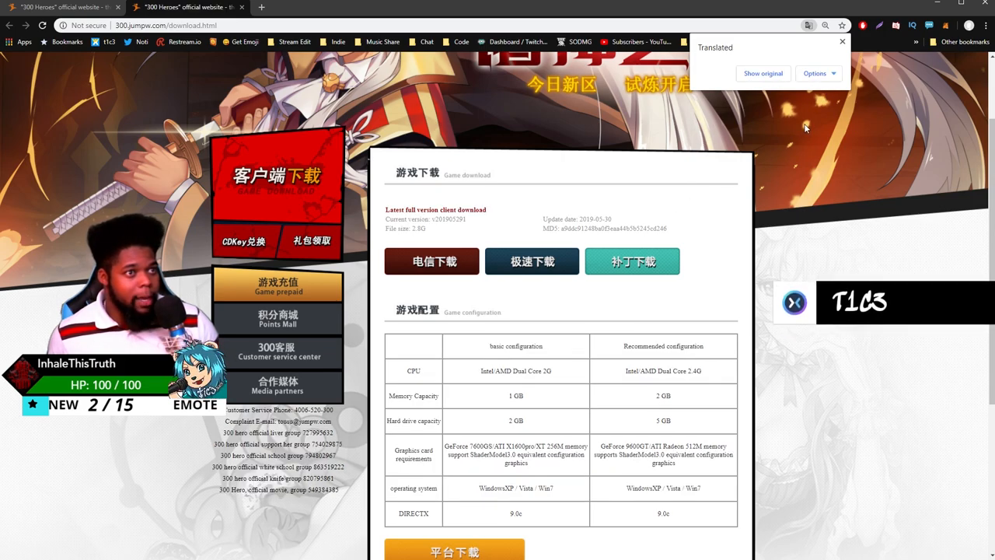
mouse_move(450, 334)
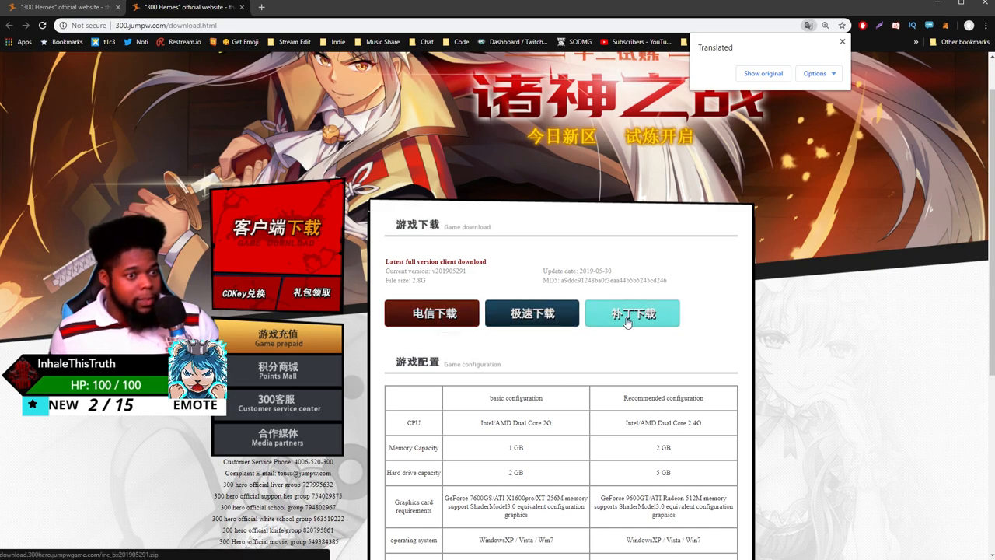
mouse_move(432, 313)
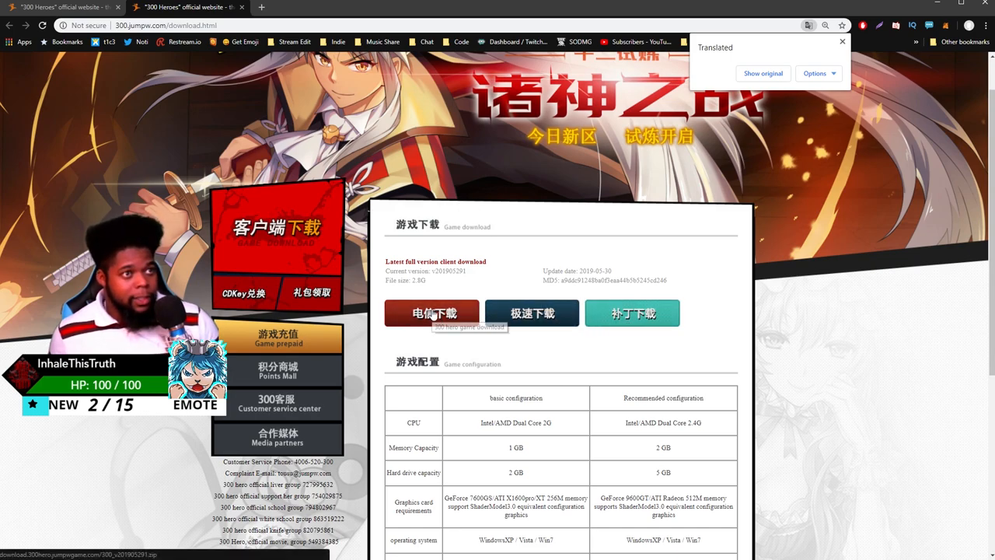
mouse_move(532, 319)
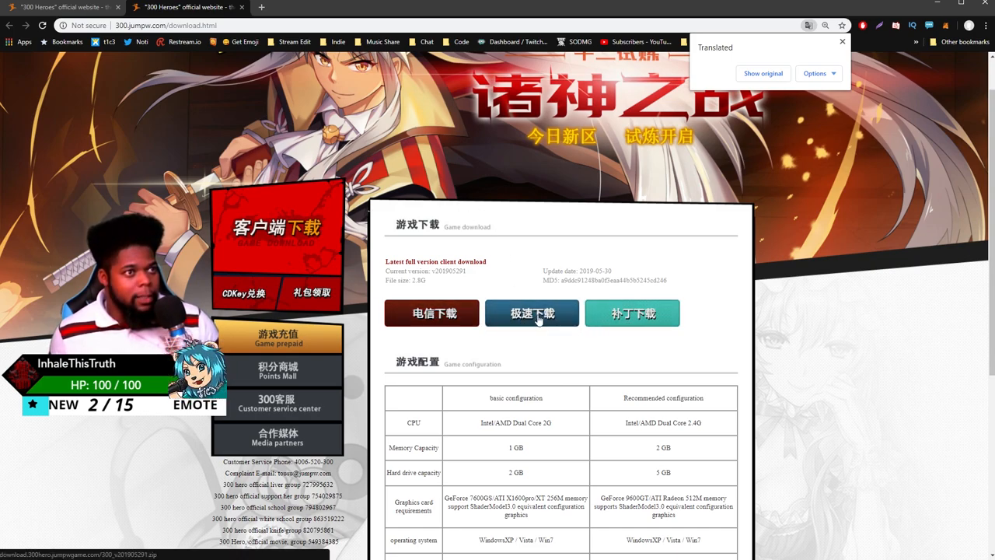
mouse_move(631, 314)
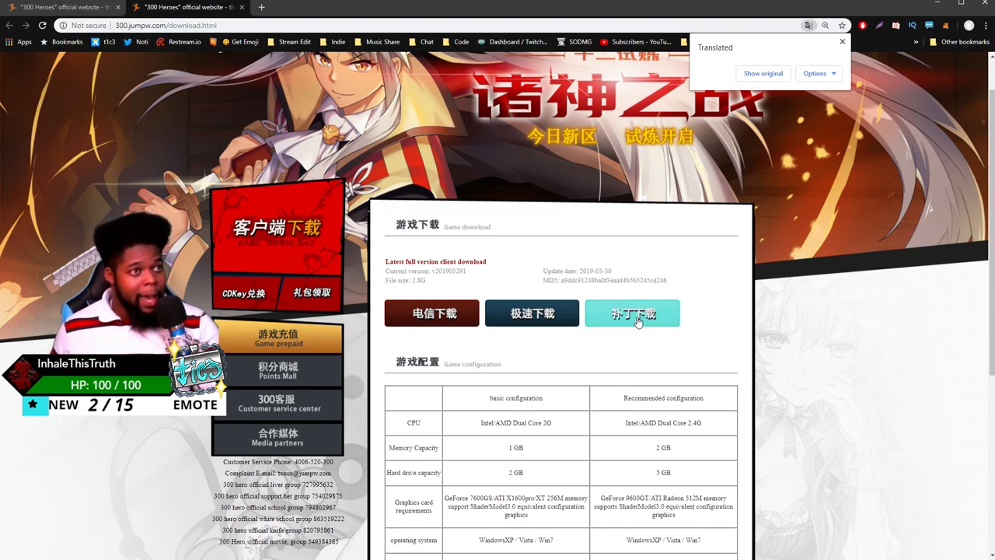
mouse_move(633, 314)
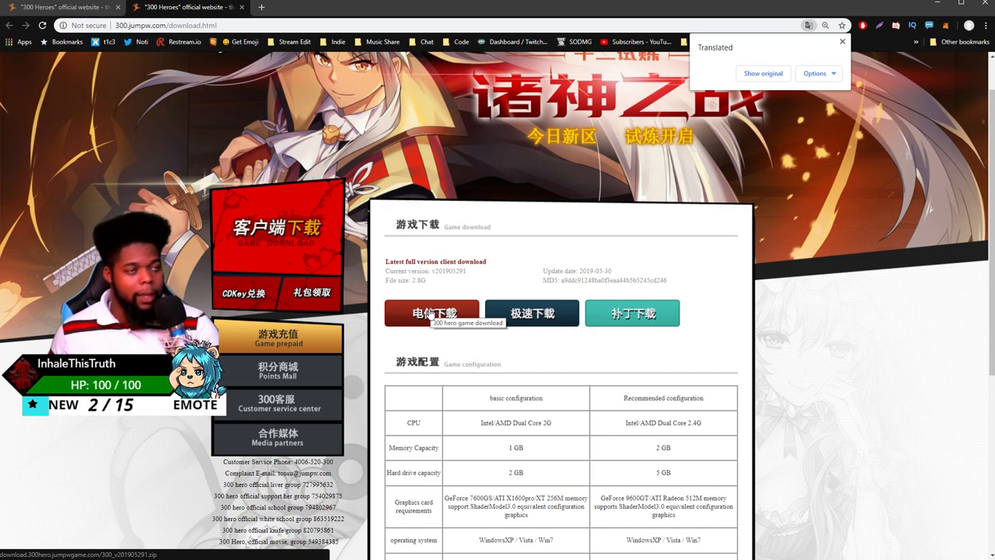
mouse_move(671, 283)
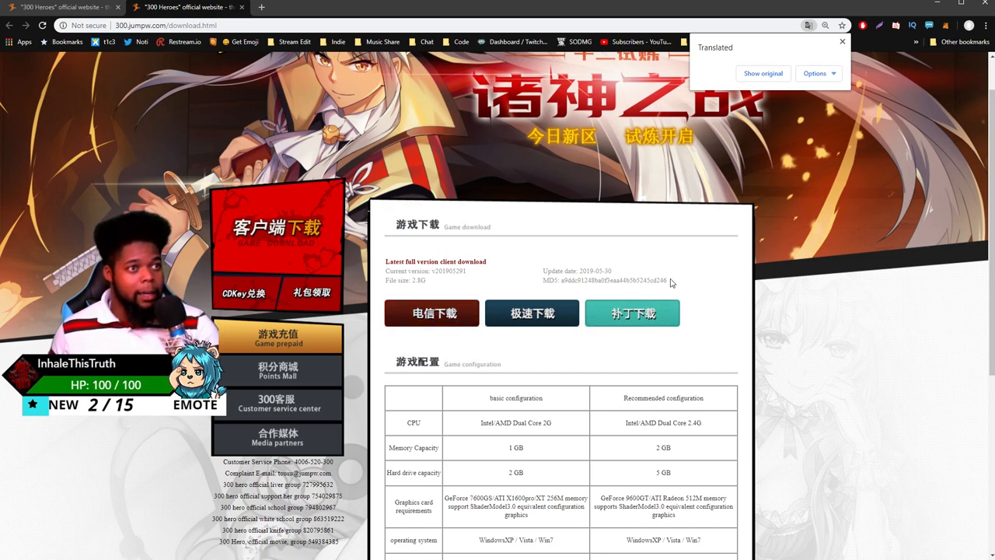
mouse_move(633, 314)
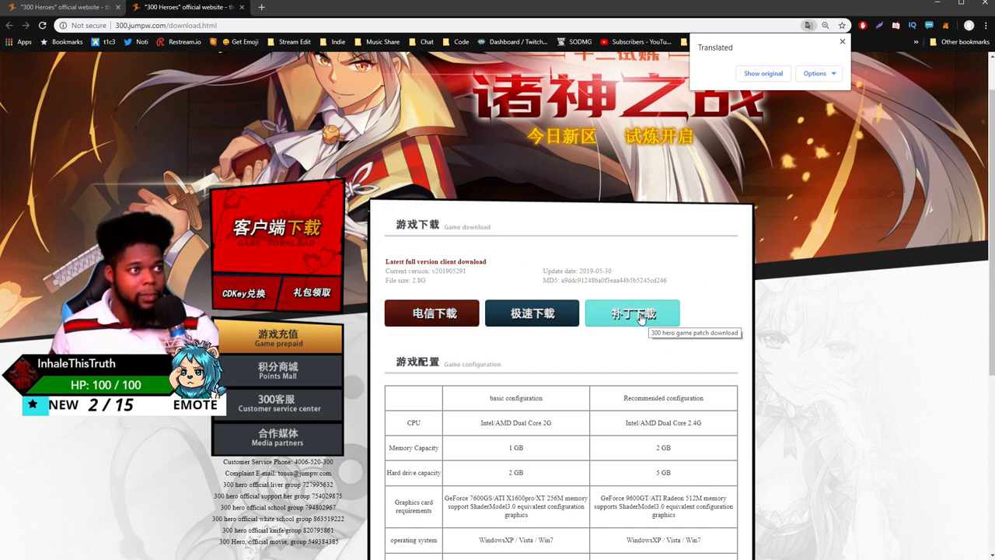
Step: Start downloading the full game client via the 电信下载 button
left_click(632, 314)
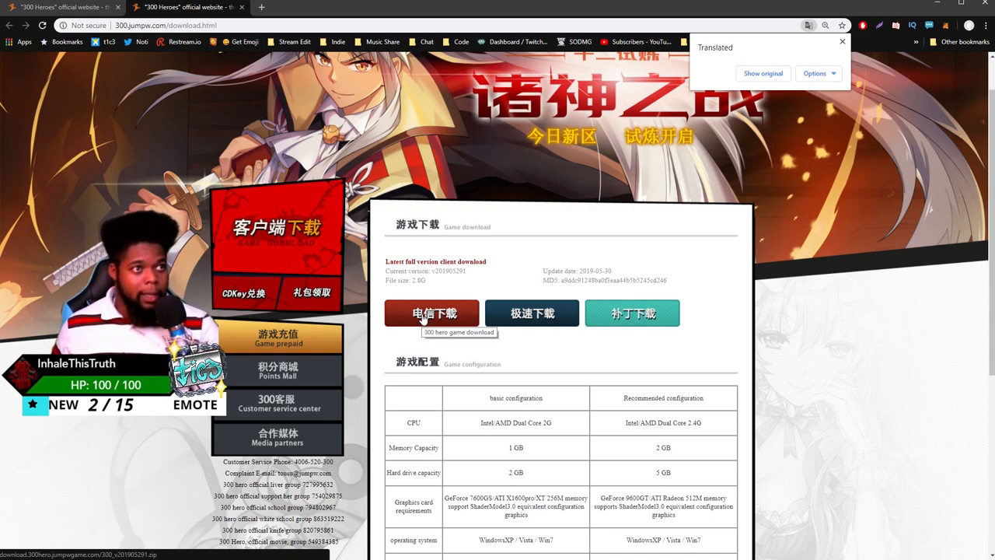
mouse_move(634, 314)
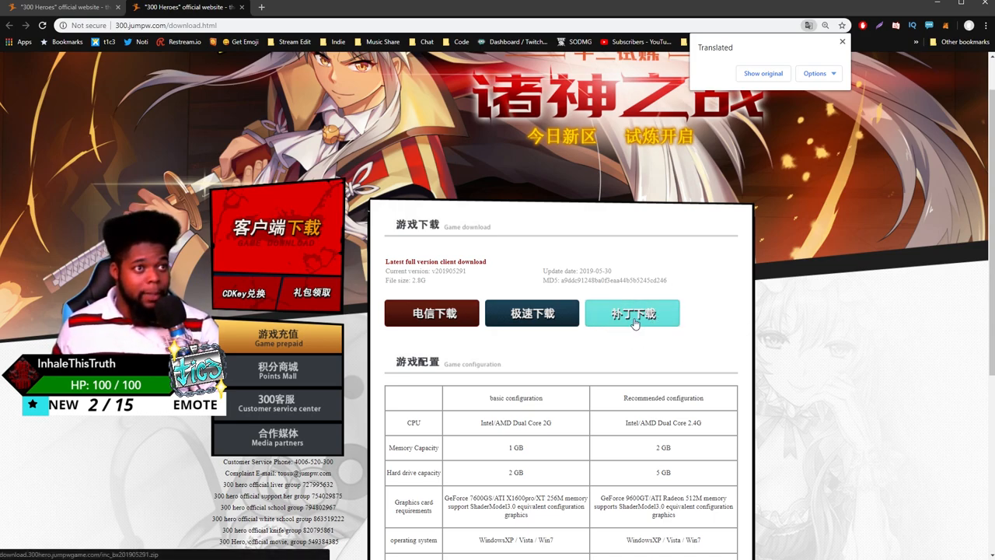
mouse_move(633, 314)
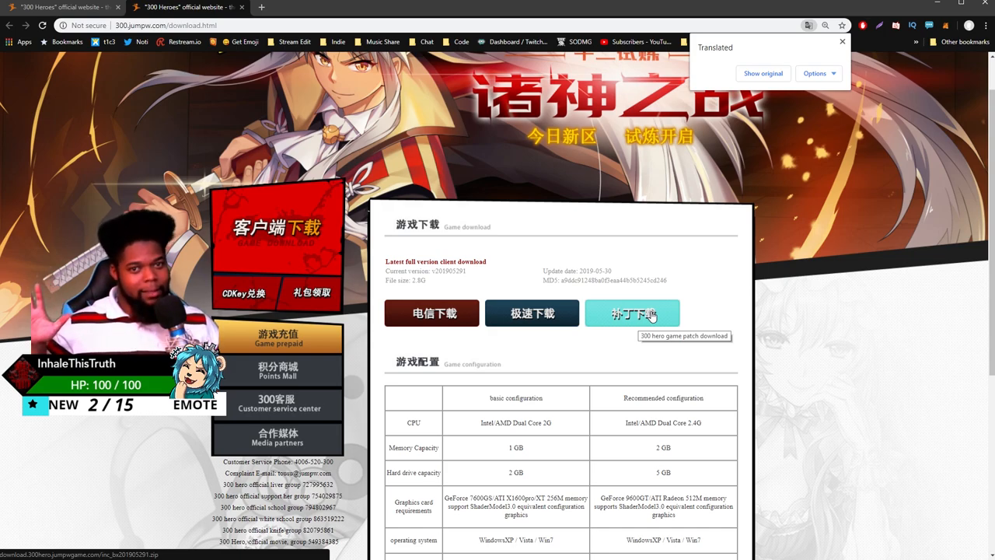
mouse_move(641, 234)
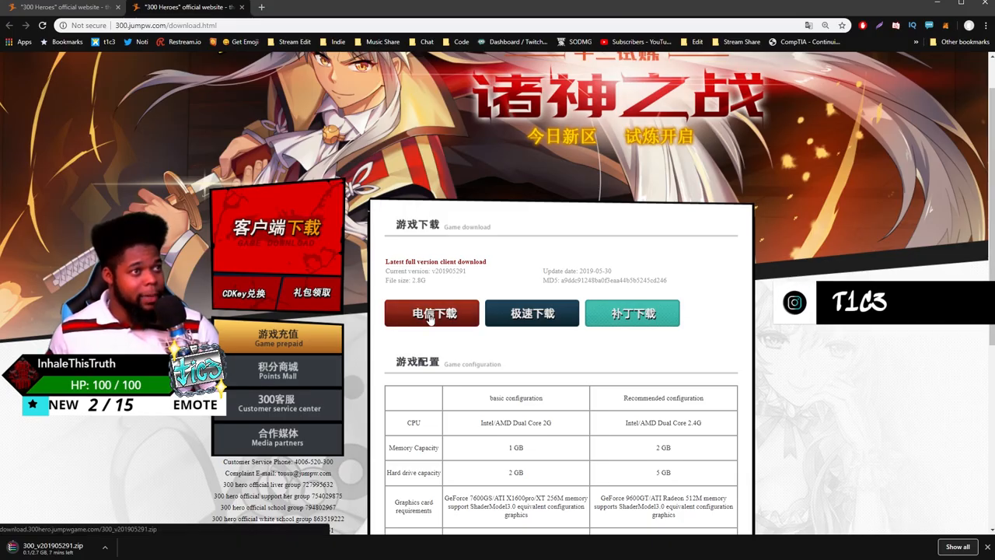
Step: Cancel the duplicate 300_v20190529 (1).zip download, leaving the original zip running
left_click(432, 312)
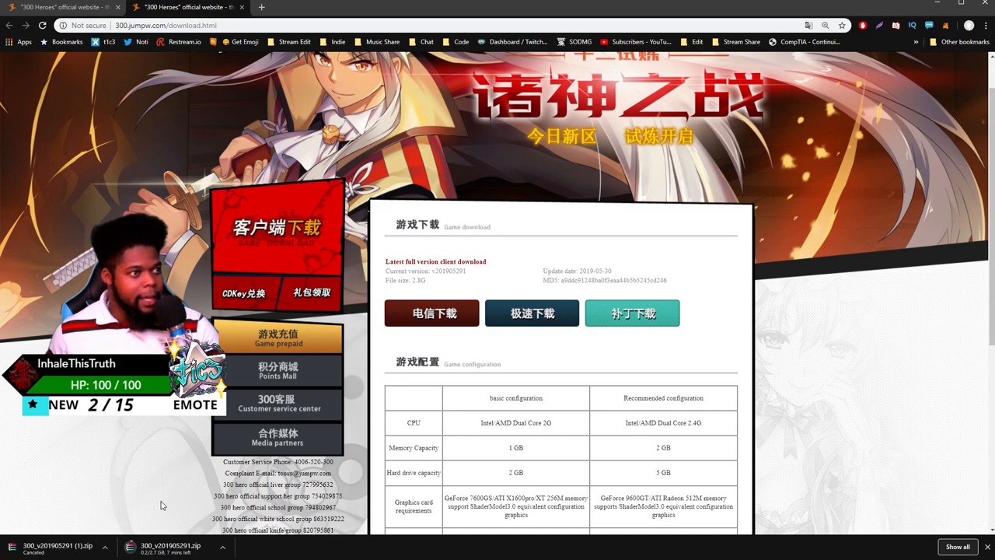
mouse_move(432, 312)
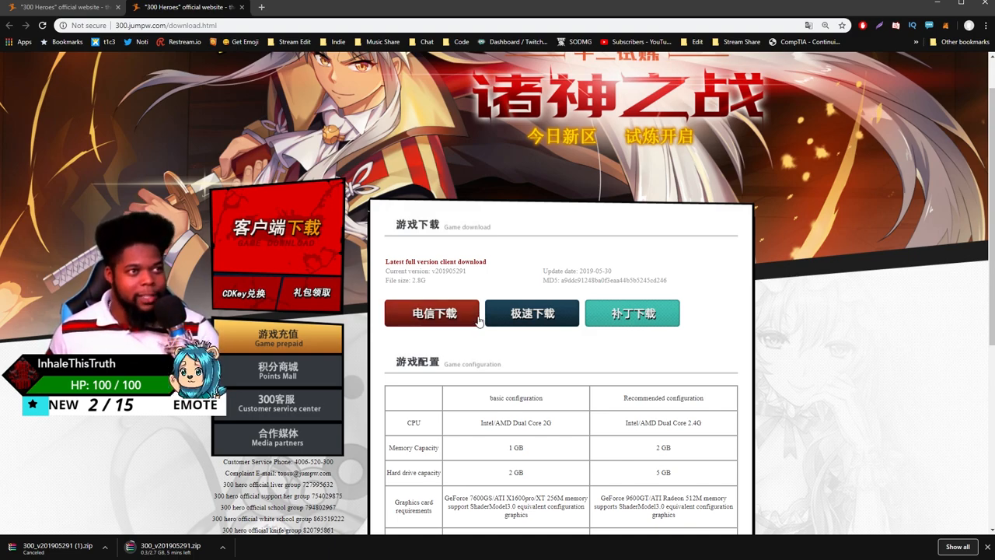
mouse_move(531, 313)
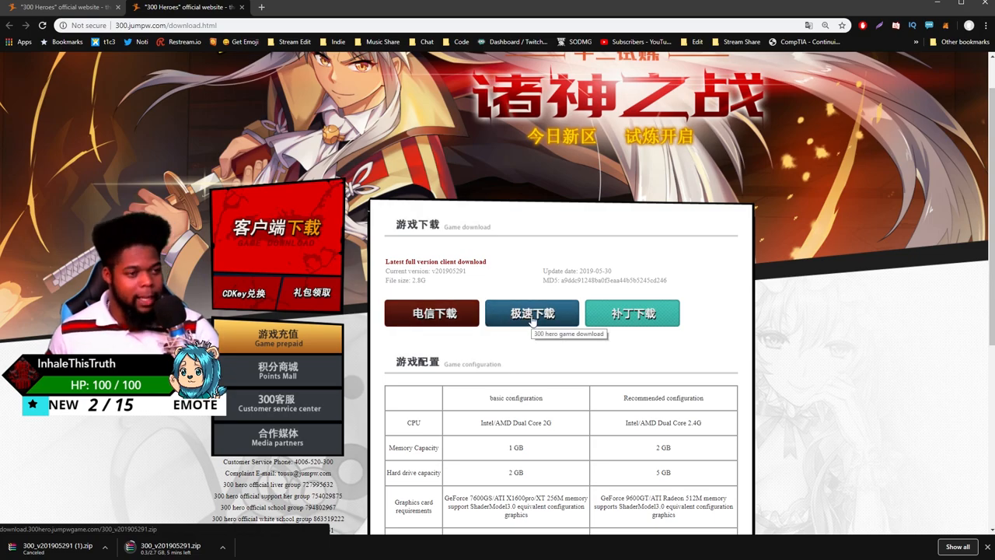
mouse_move(535, 349)
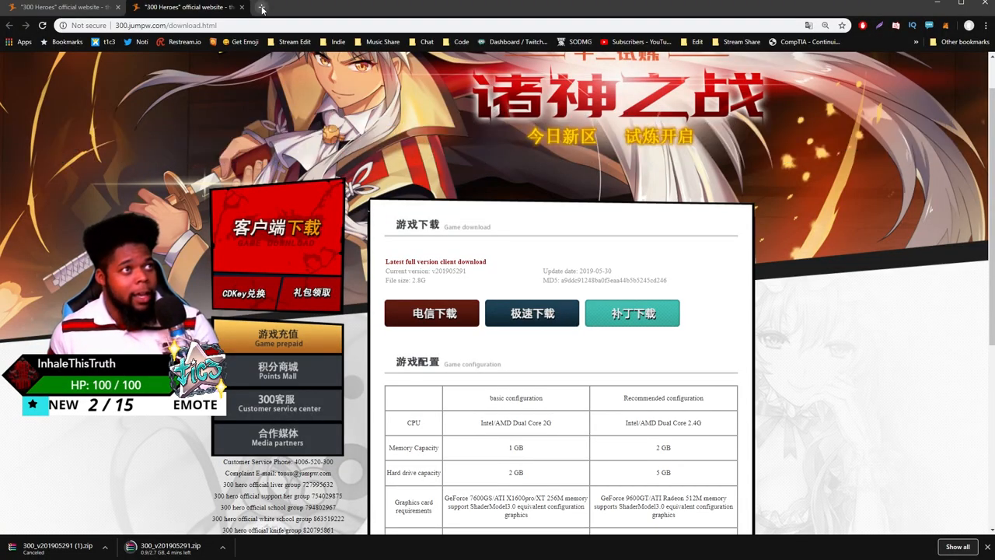
Step: Search Google for '300 Heroes' in a new tab and look through the results
left_click(386, 6)
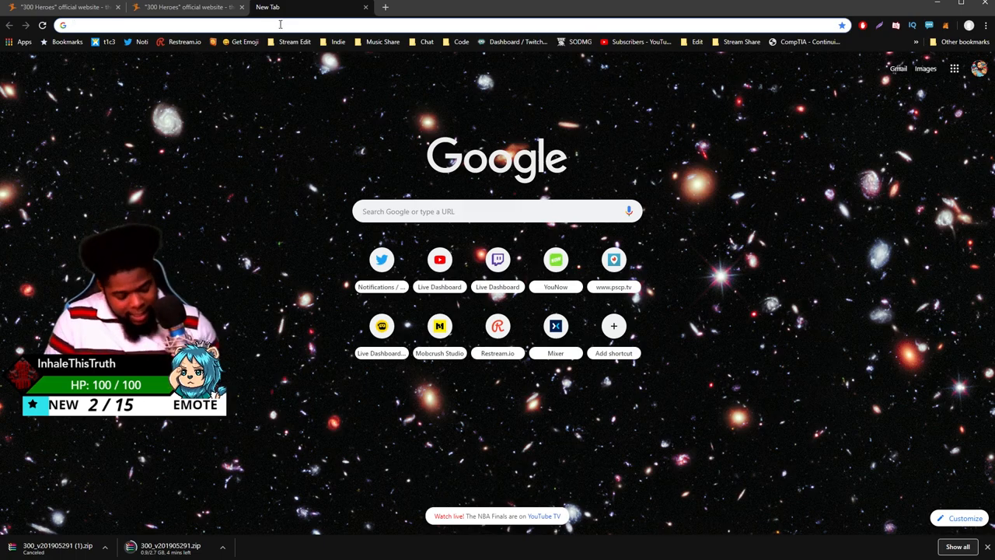
type("300")
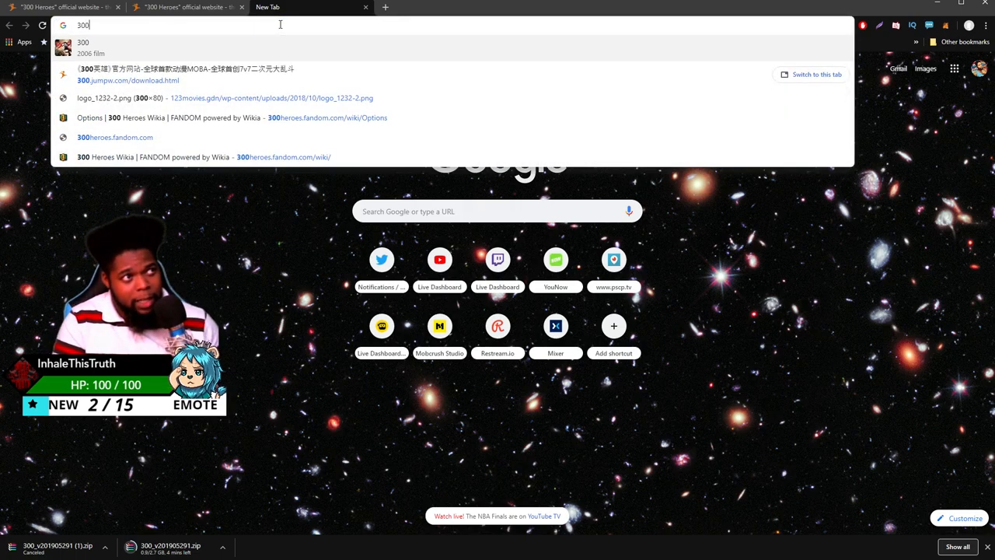
type("Heroes")
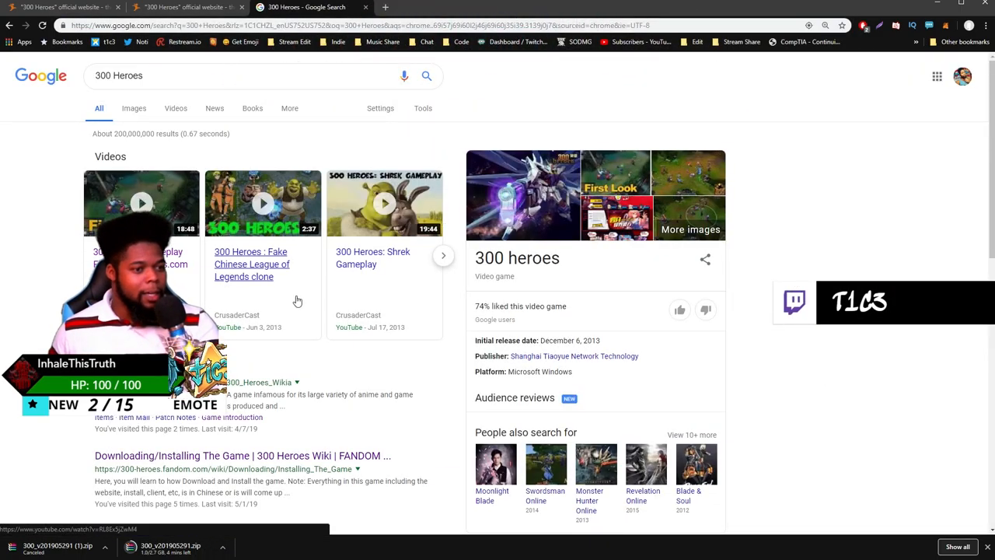
scroll("down", 3)
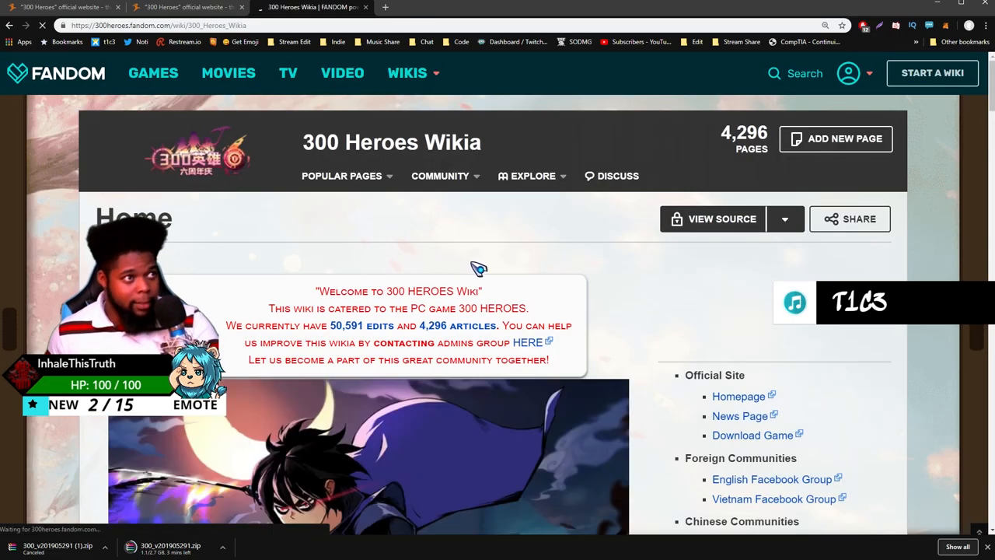
scroll("down", 3)
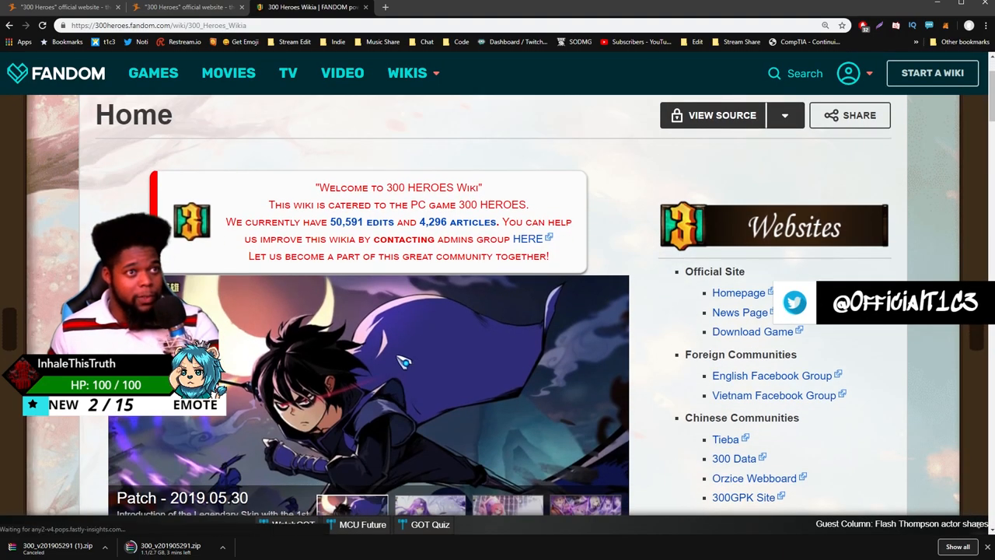
scroll("down", 3)
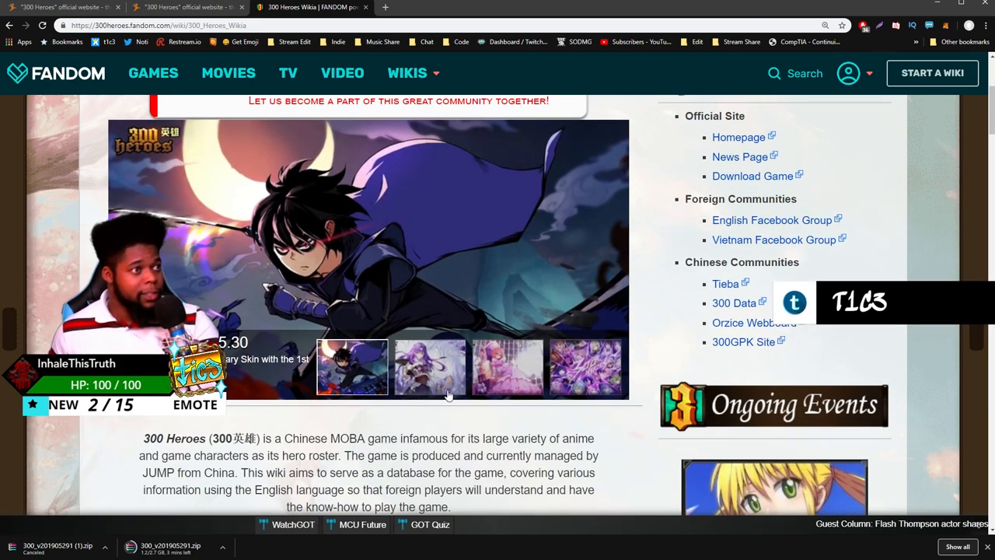
left_click(429, 367)
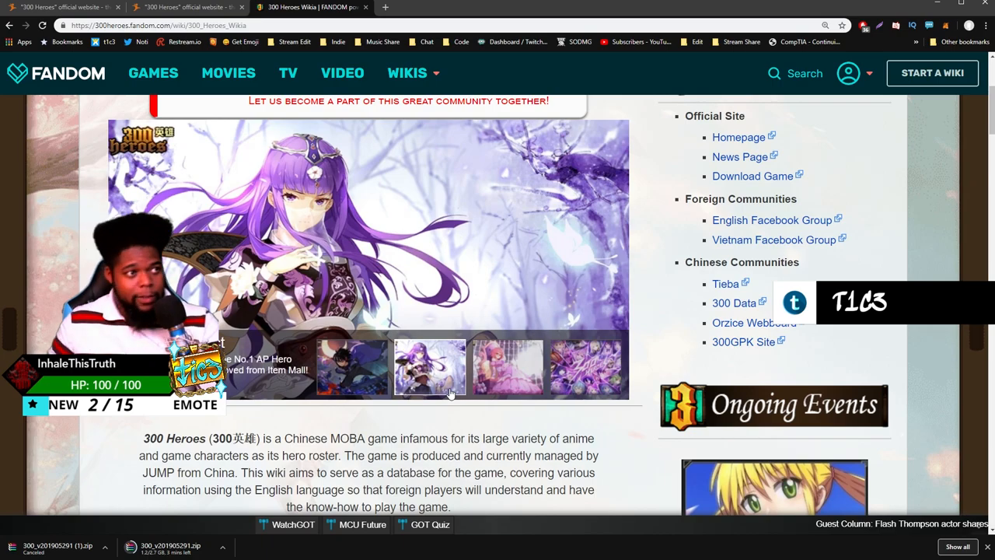
scroll("down", 3)
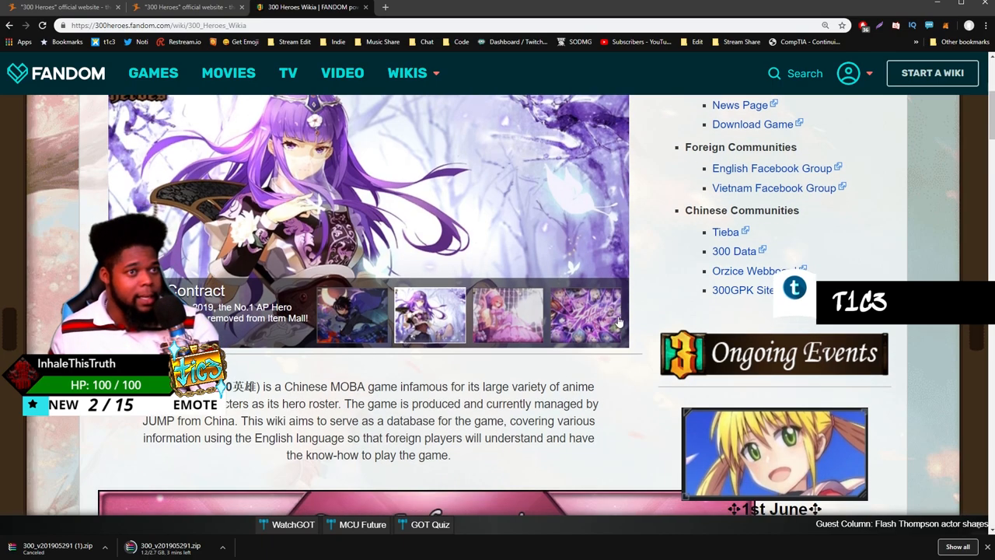
scroll("up", 3)
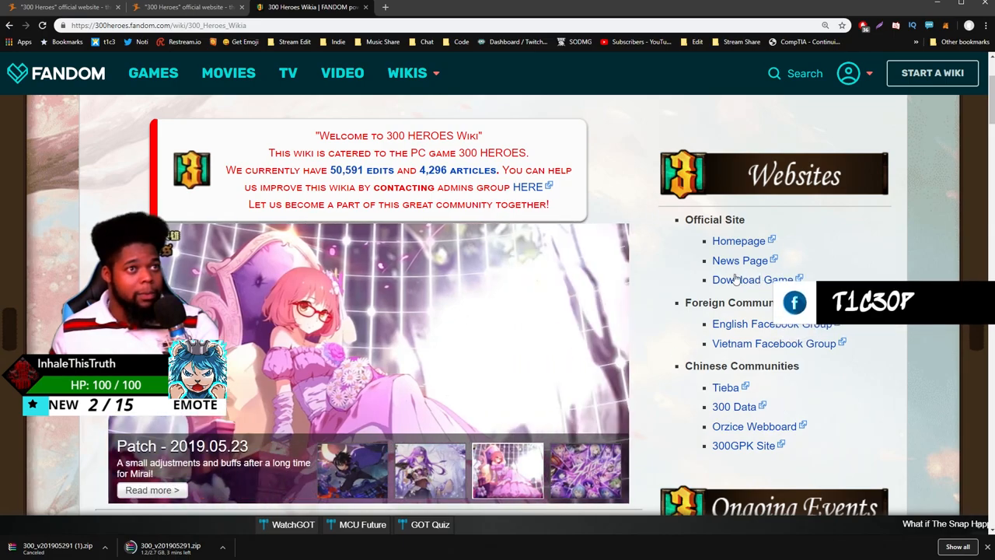
scroll("down", 3)
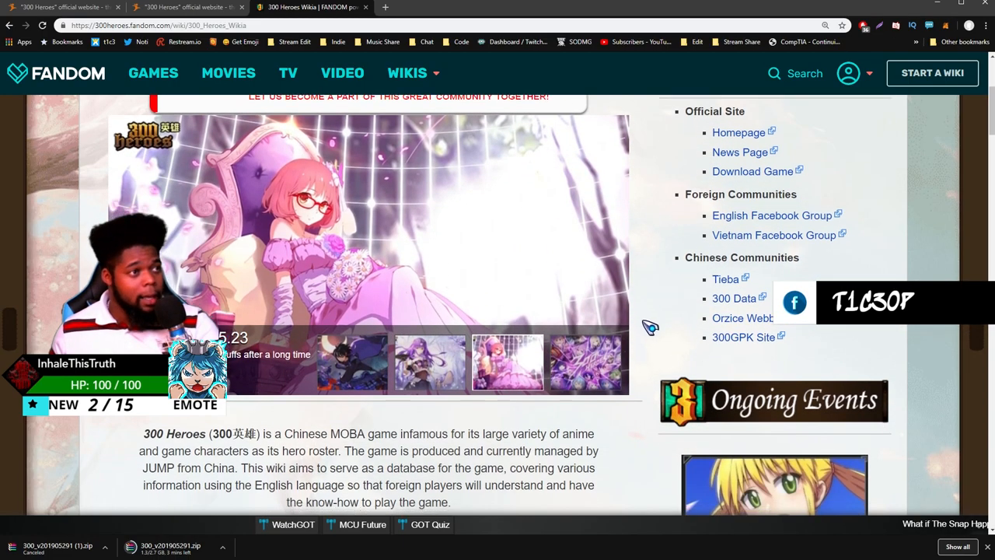
scroll("down", 3)
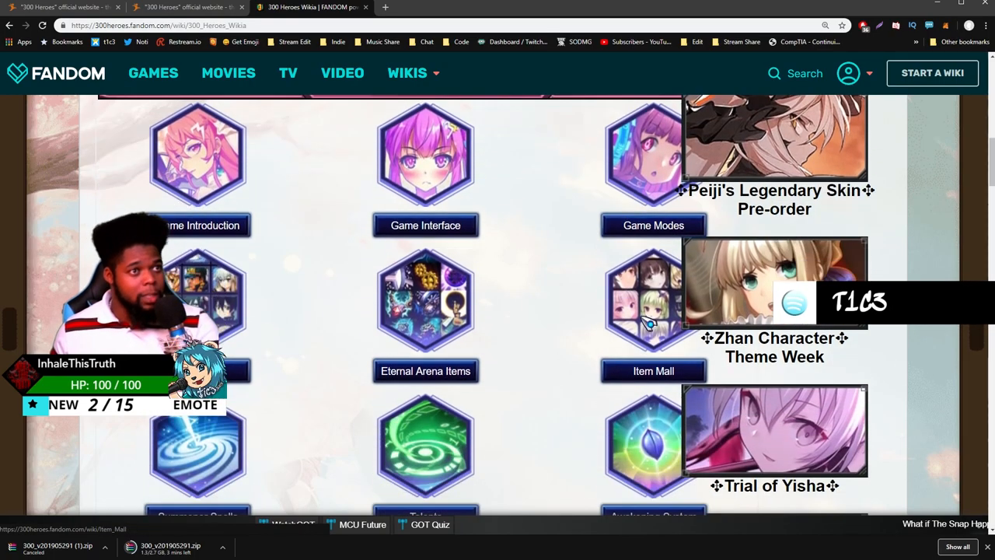
scroll("down", 3)
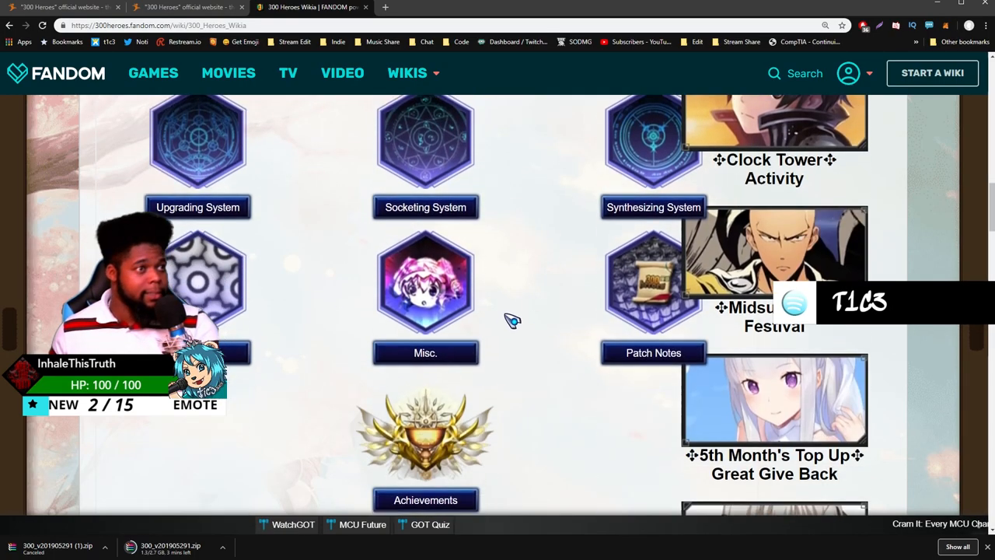
scroll("down", 3)
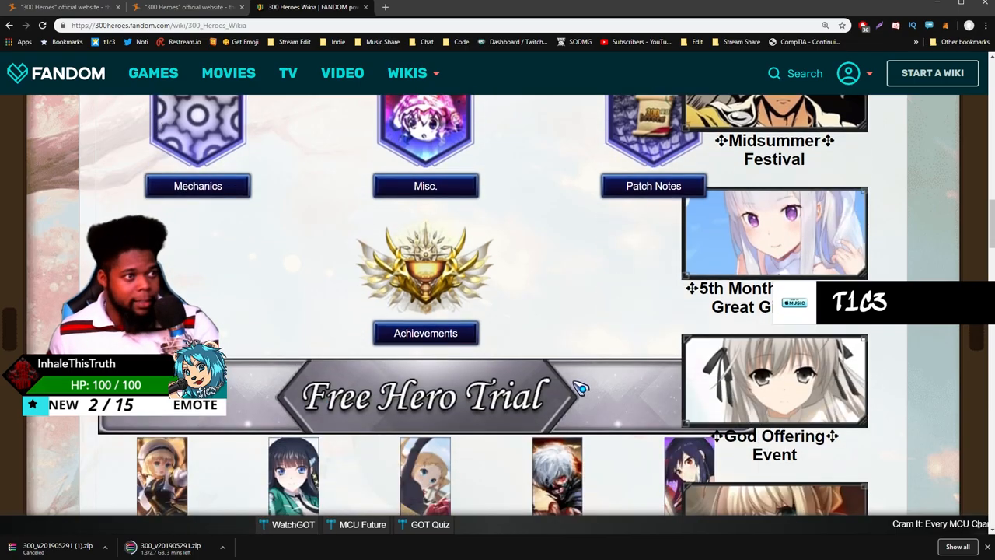
scroll("up", 3)
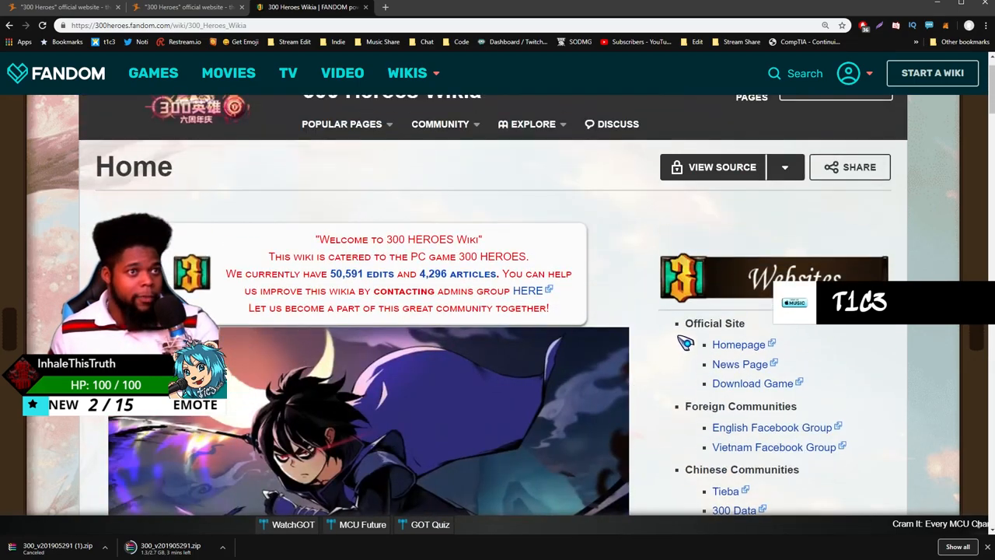
scroll("down", 3)
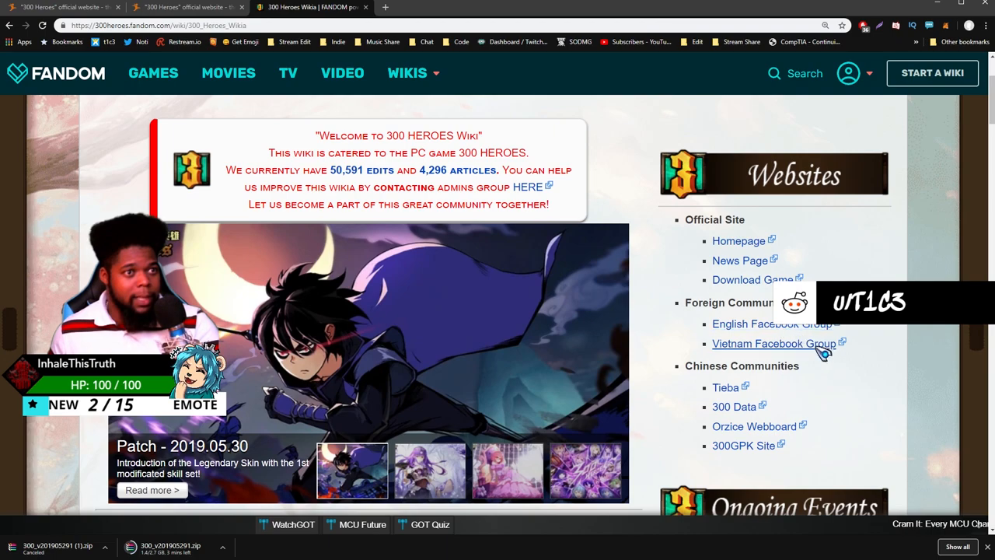
mouse_move(752, 279)
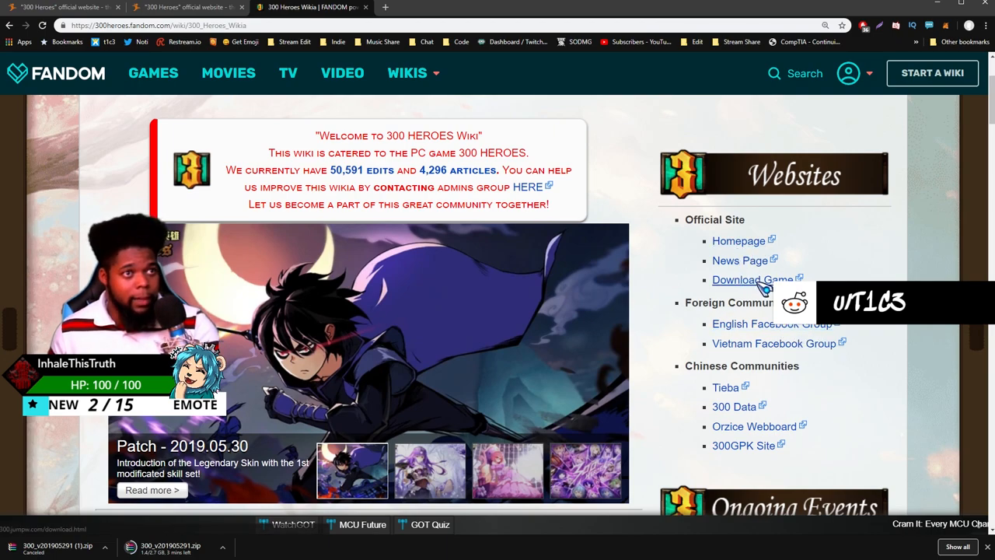
left_click(750, 280)
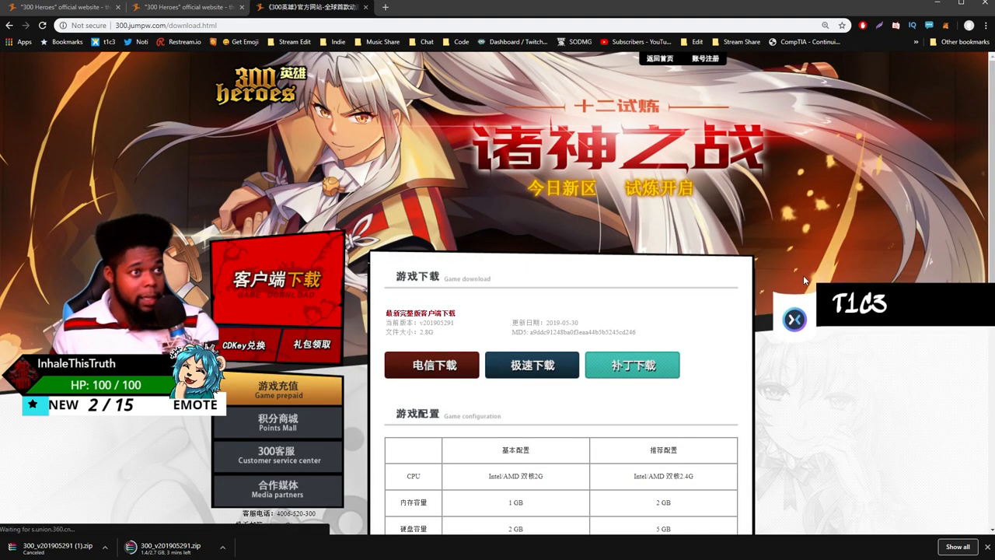
scroll("down", 3)
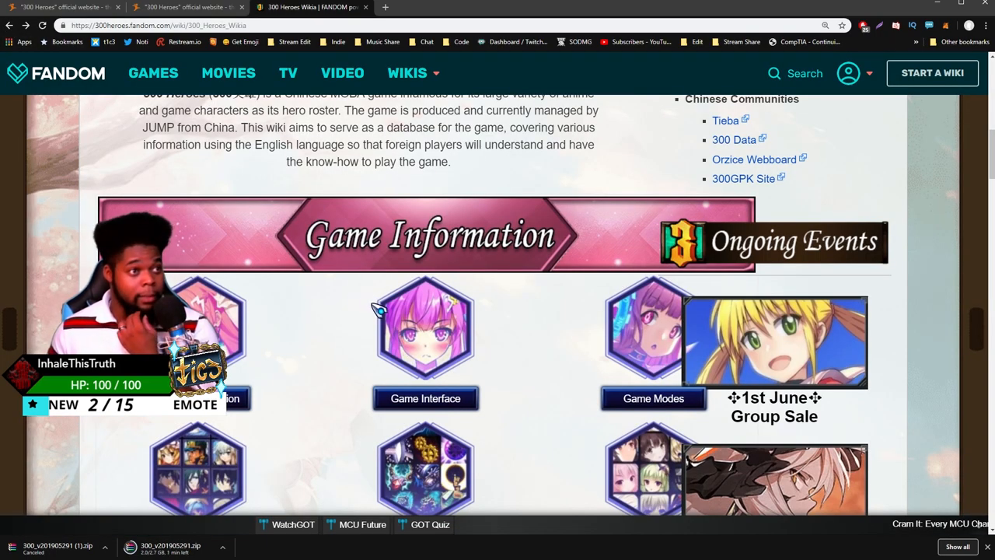
Step: Browse the Game Interface guide covering the lobby and in-game interface
left_click(426, 397)
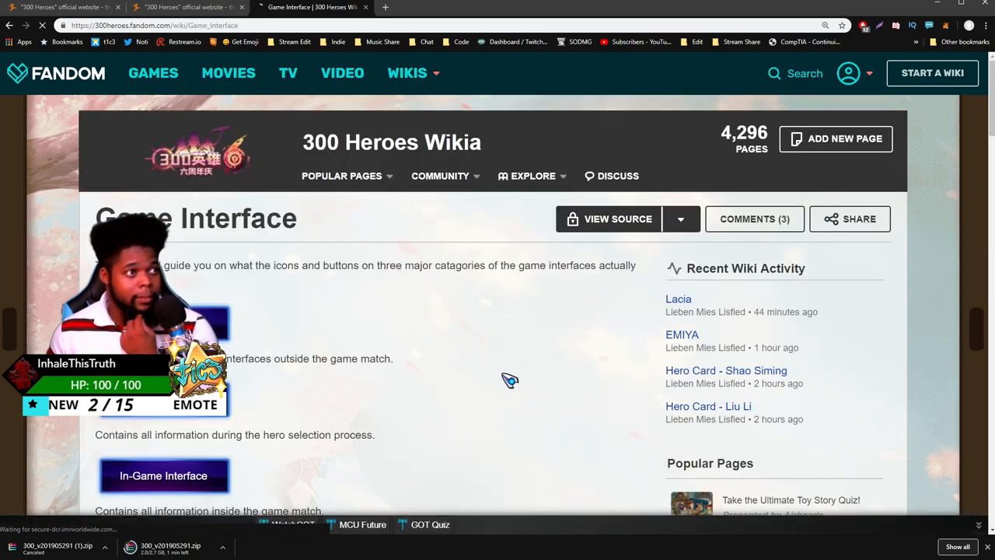
scroll("down", 3)
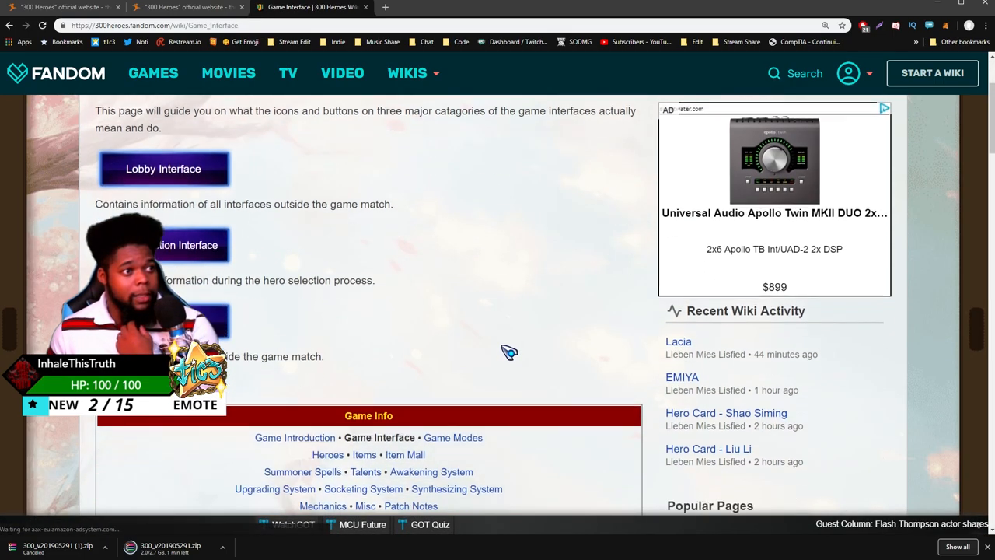
scroll("down", 3)
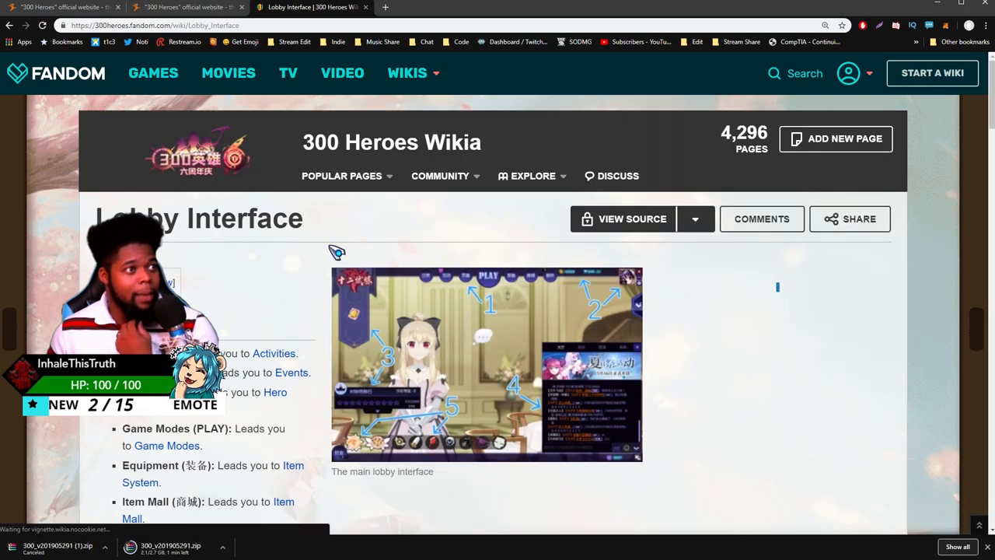
scroll("down", 3)
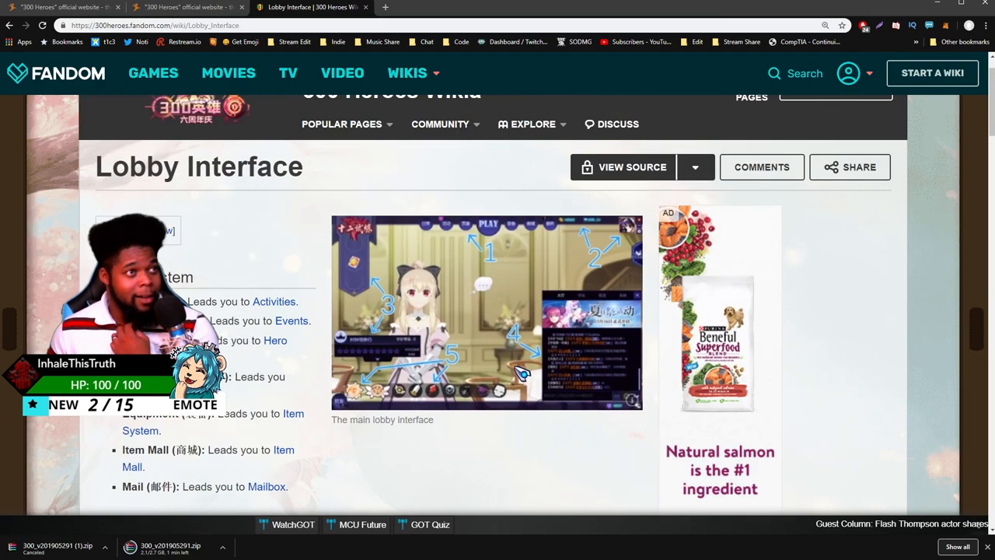
scroll("up", 3)
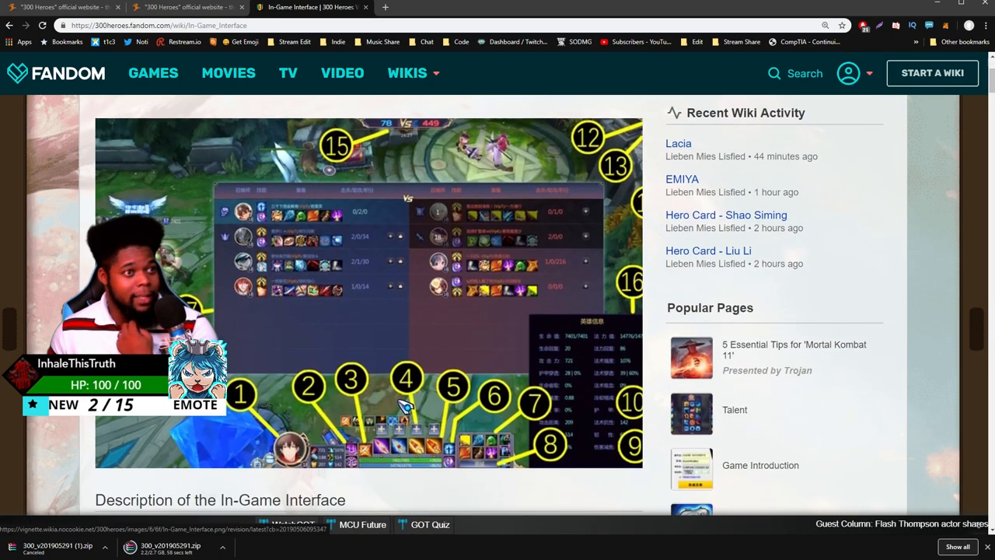
scroll("down", 3)
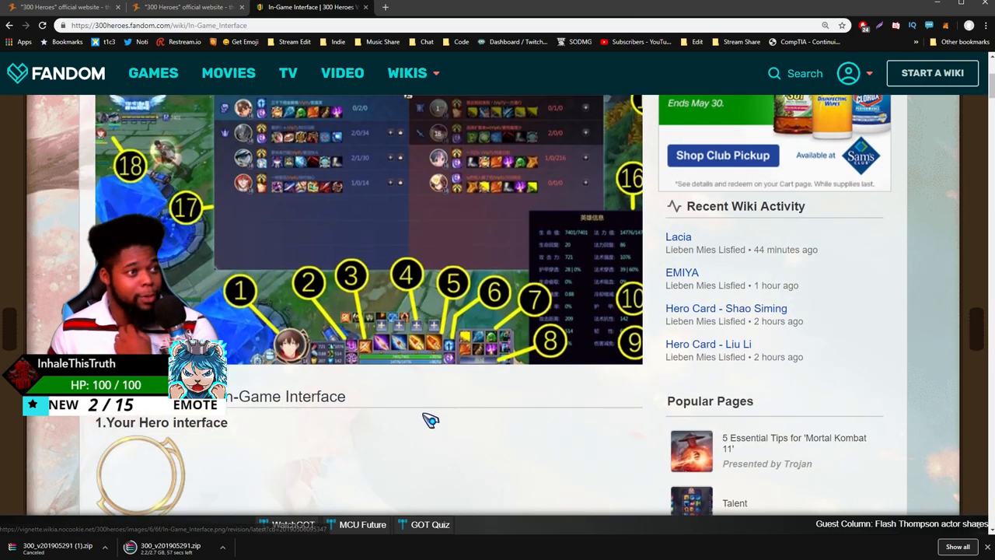
scroll("down", 3)
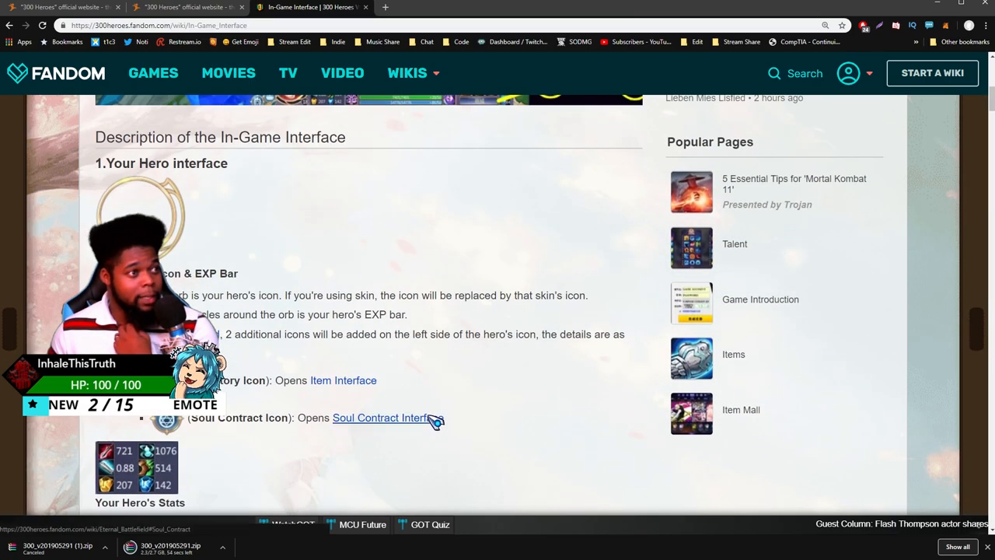
scroll("down", 3)
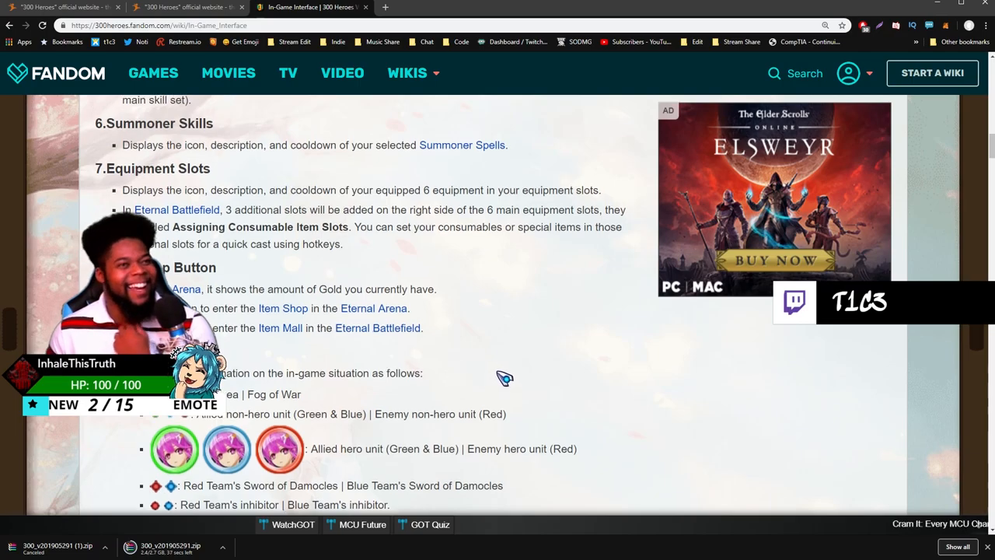
scroll("up", 3)
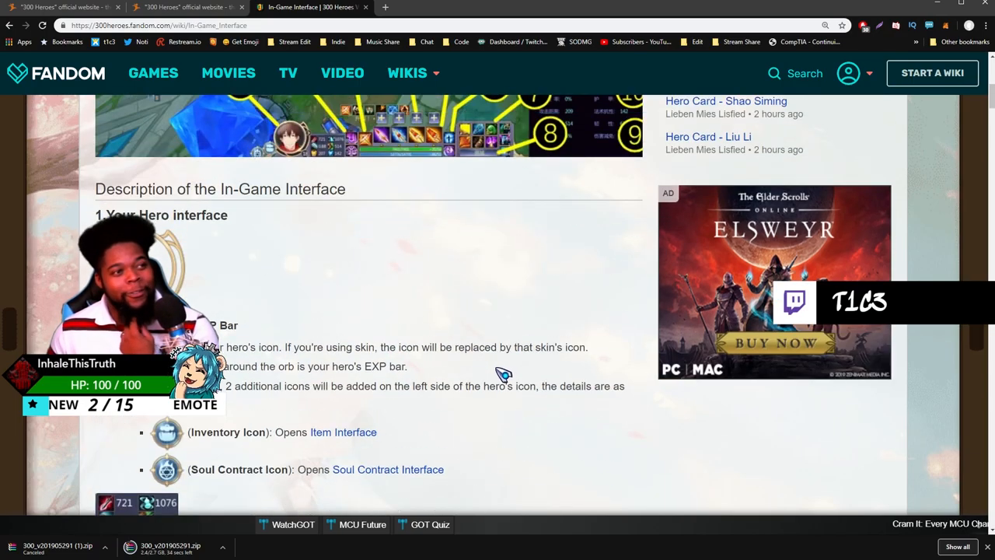
scroll("up", 3)
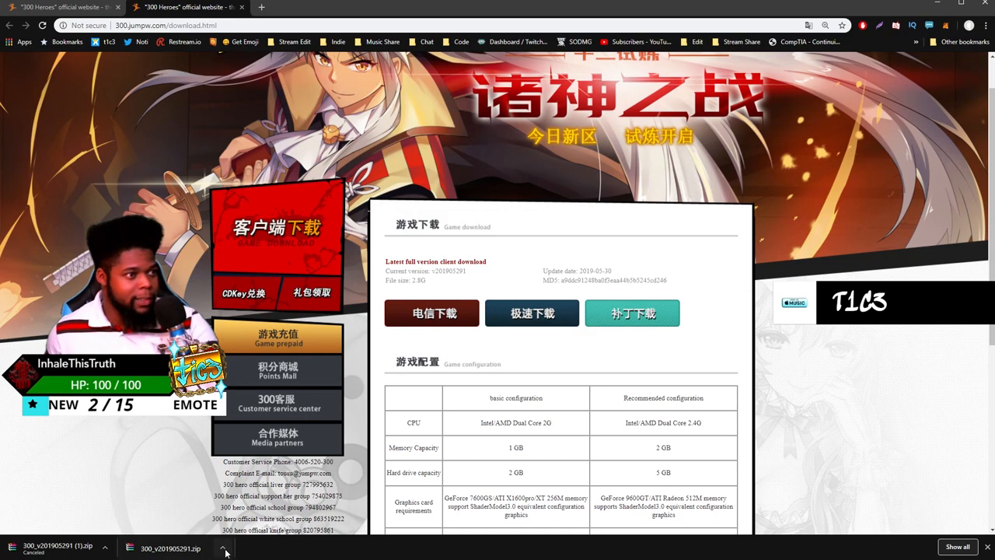
Step: Show the downloaded client zip's options from Chrome's download bar
left_click(223, 547)
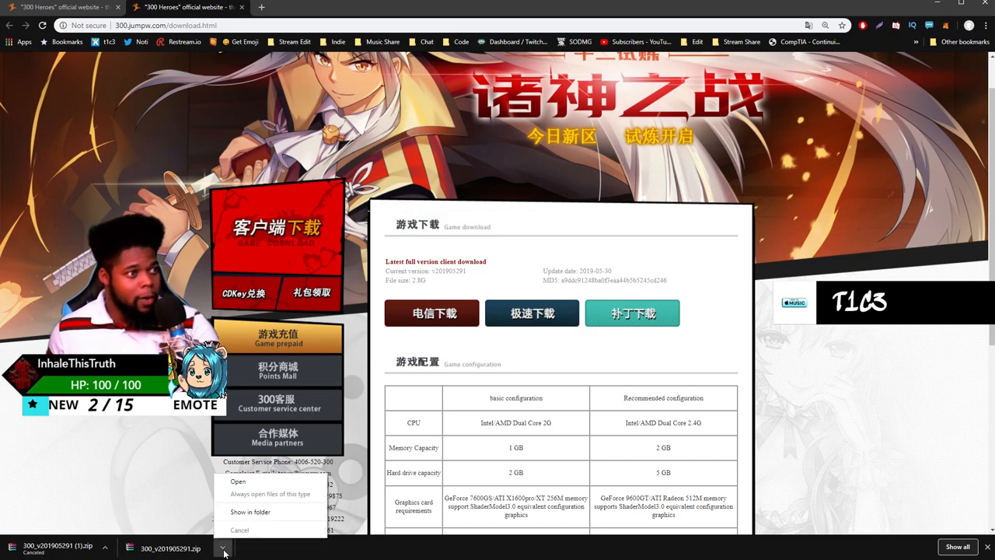
mouse_move(258, 511)
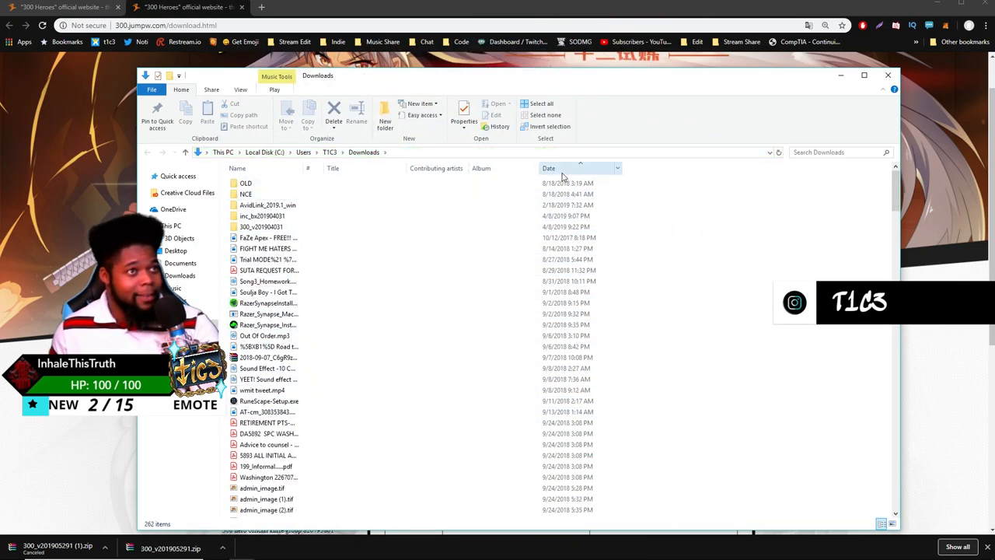
Step: Sort Downloads by date newest first and select 300_x201905291.zip
left_click(549, 168)
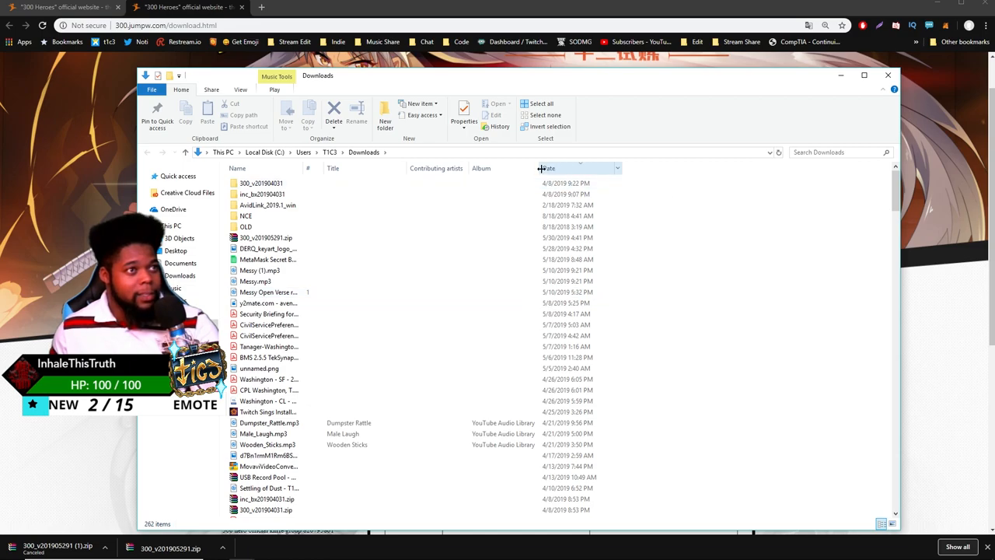
mouse_move(277, 233)
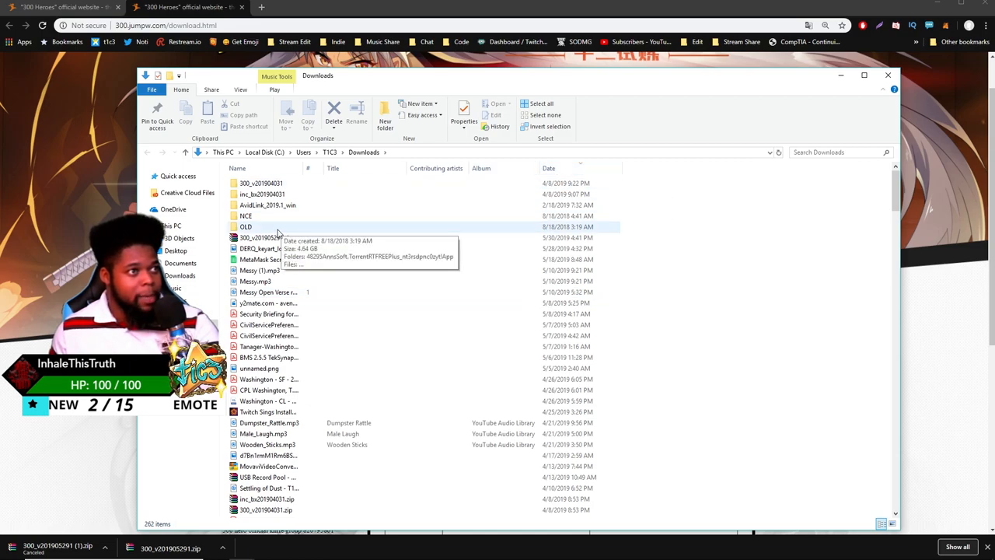
left_click(264, 236)
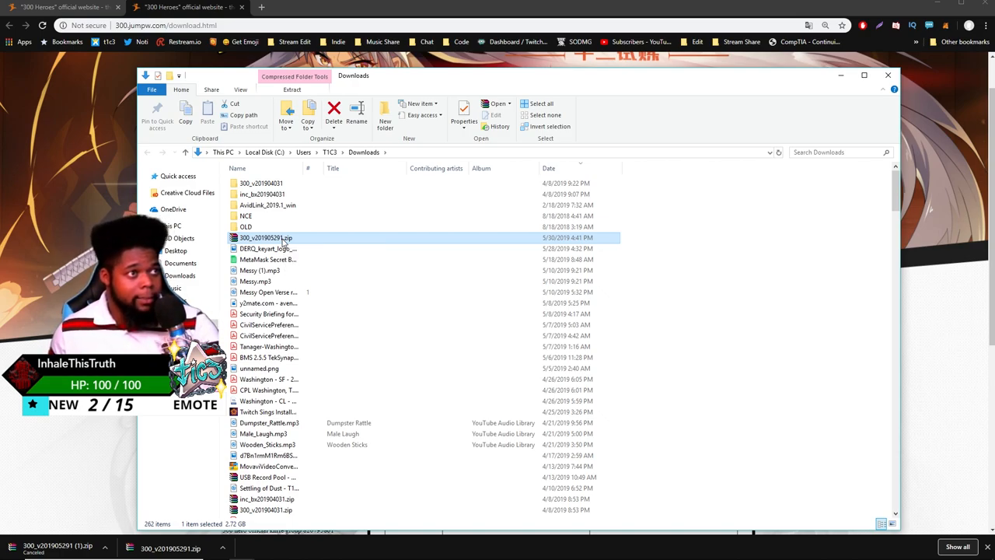
Step: Load the client zip in WinRAR, dismiss the license reminder, and start Extract To
double_click(266, 237)
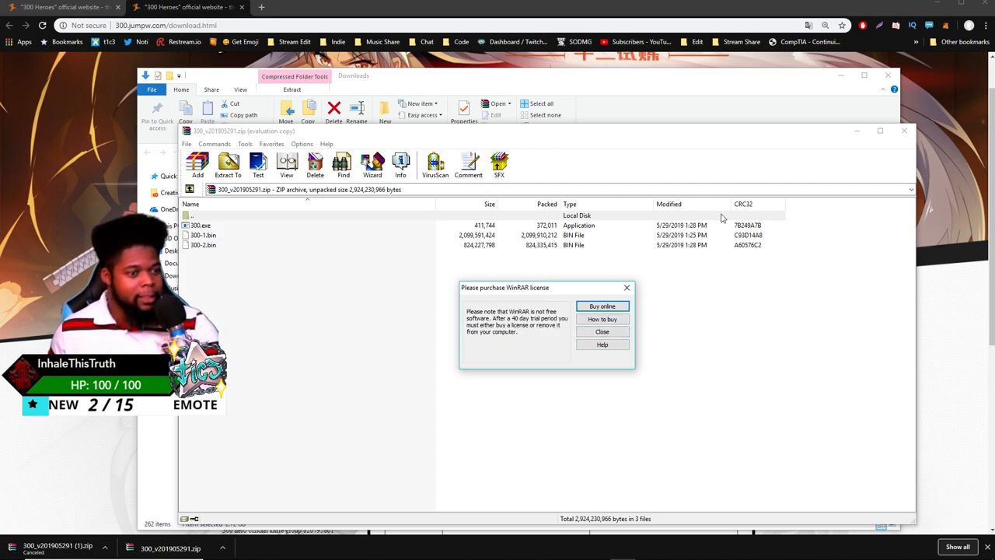
left_click(602, 331)
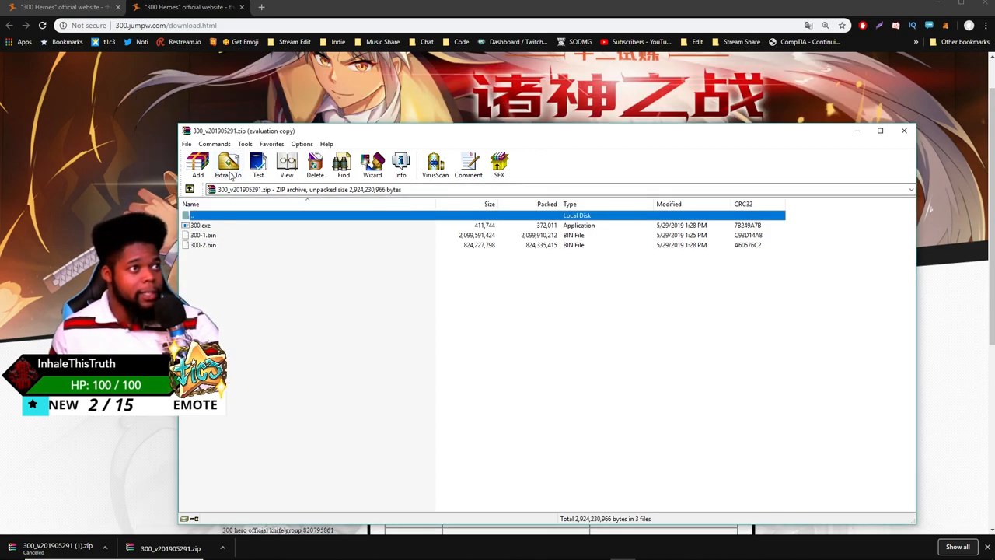
left_click(227, 165)
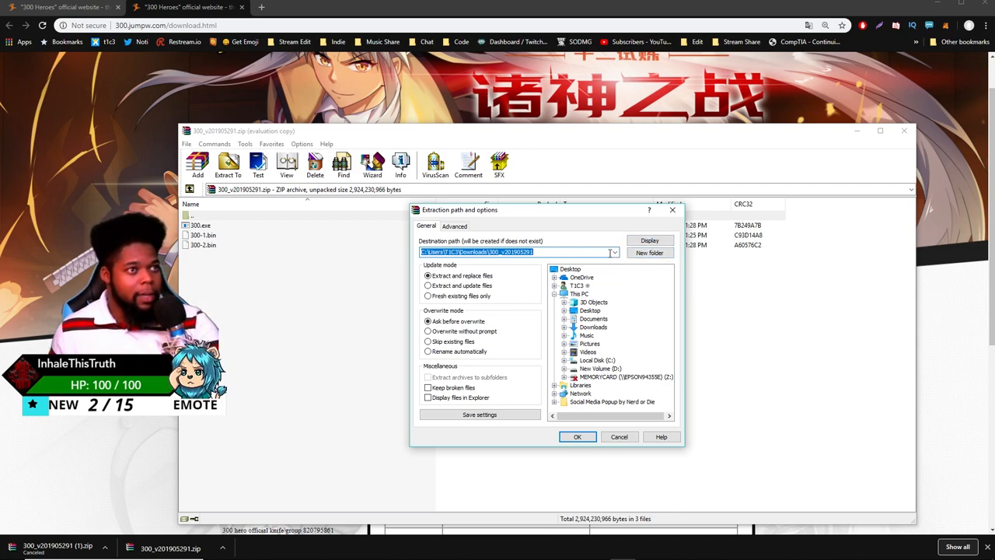
Step: Set the extraction destination to D:\300 and confirm extraction of the three files
left_click(614, 252)
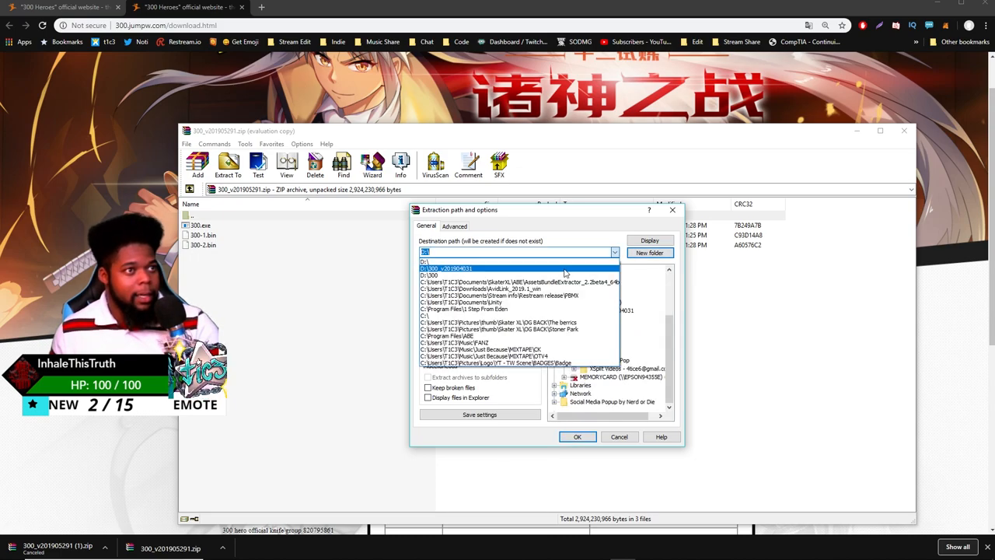
left_click(435, 273)
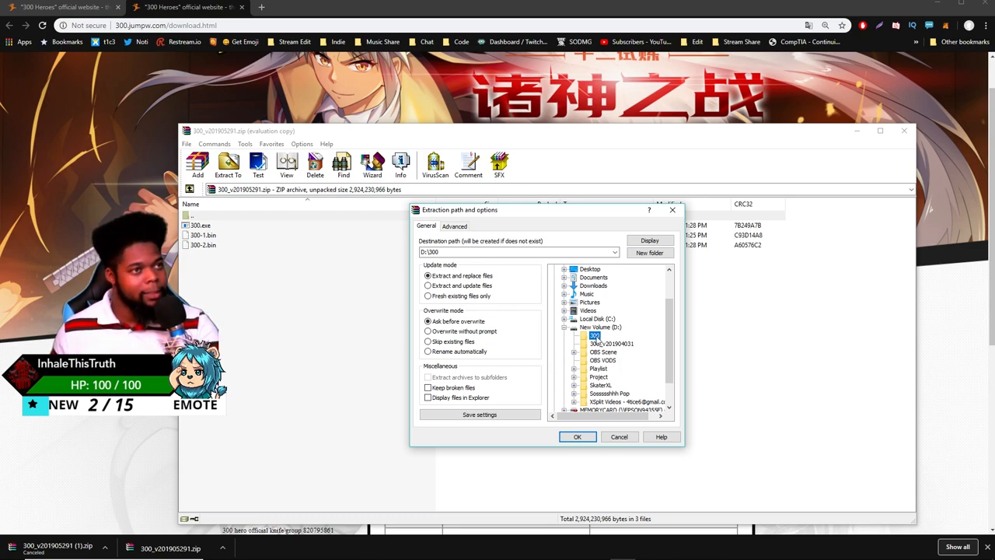
left_click(577, 435)
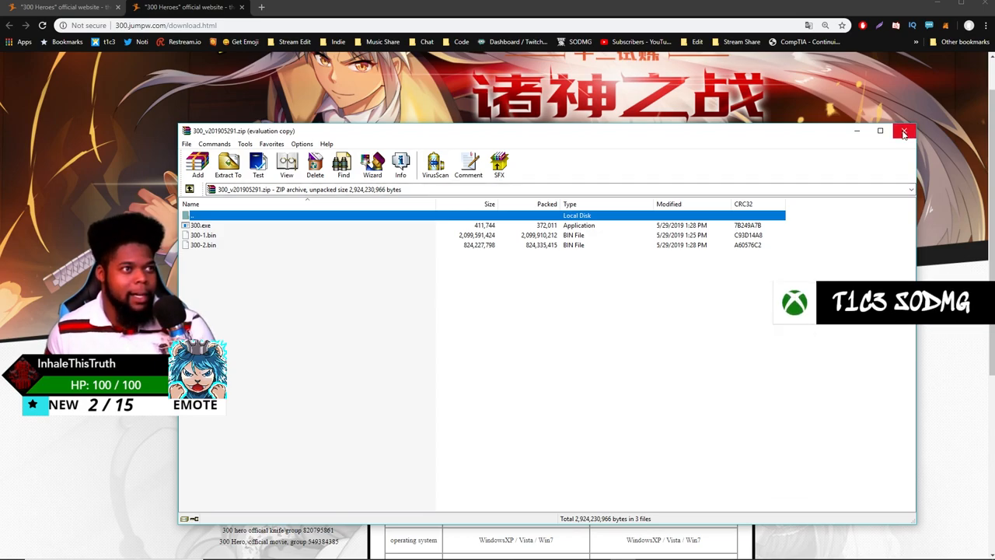
Step: Close the finished WinRAR archive and run the extracted 300.exe from D:\300
left_click(905, 130)
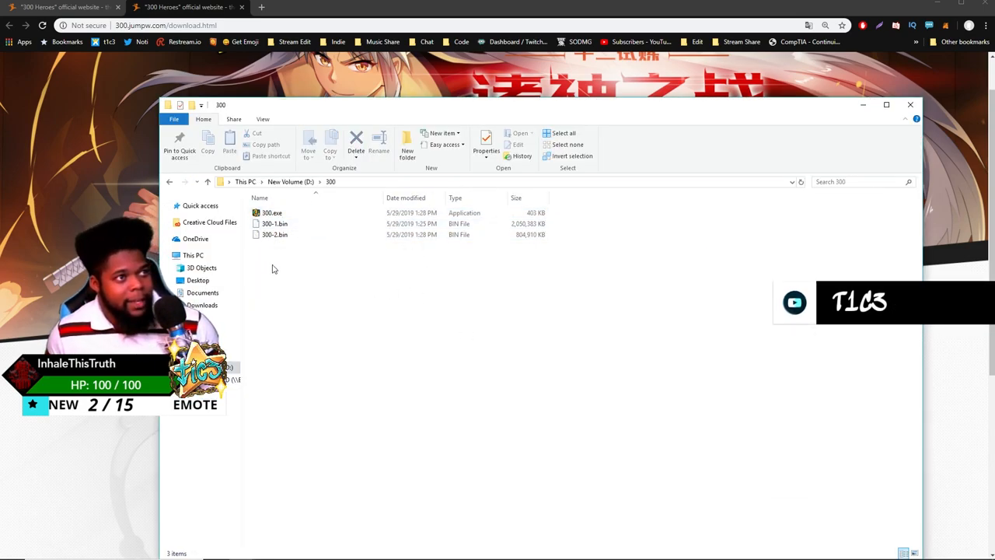
mouse_move(339, 247)
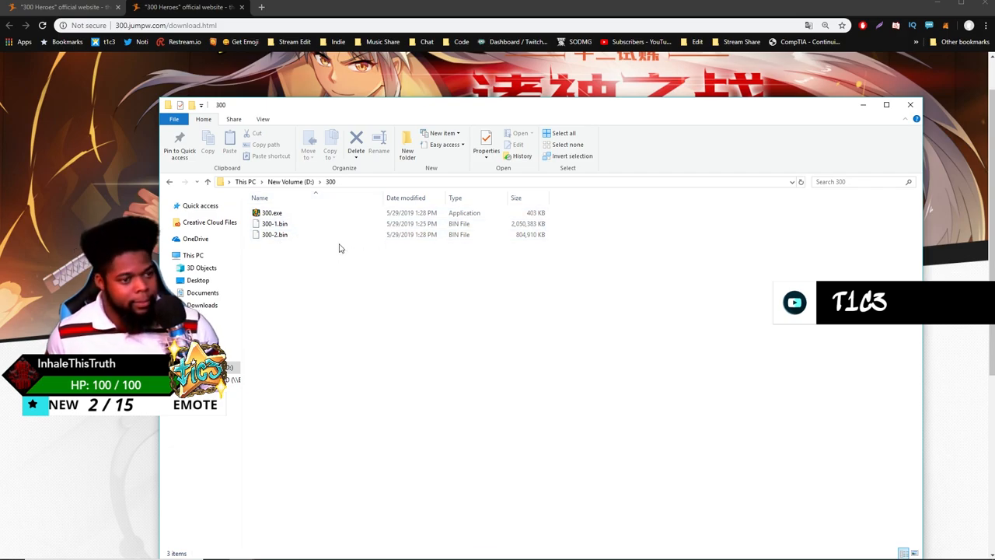
mouse_move(466, 224)
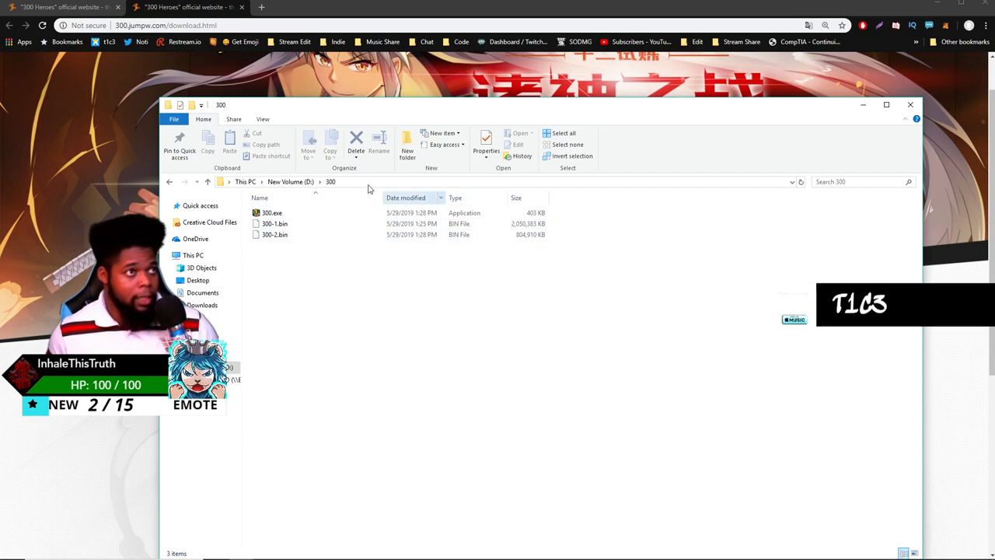
mouse_move(544, 143)
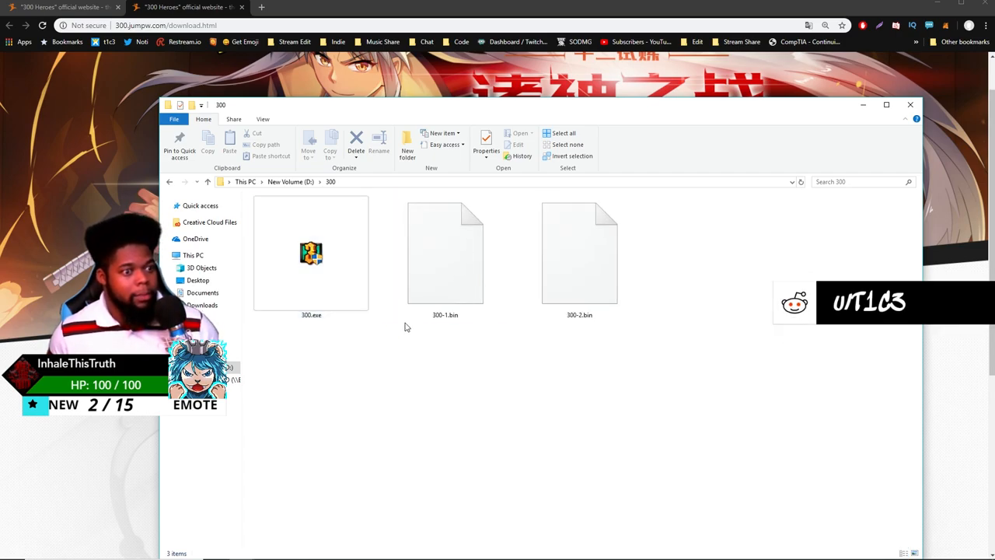
left_click(311, 256)
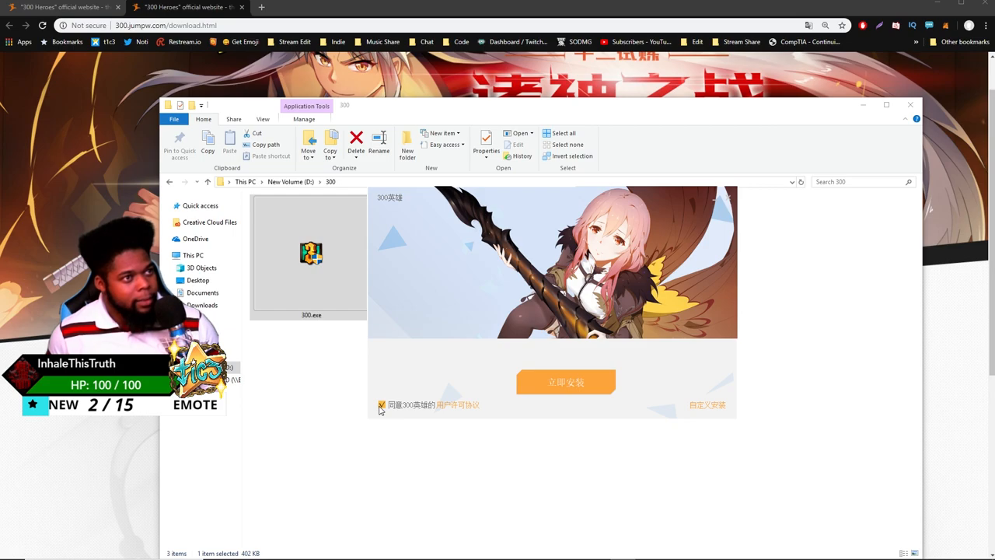
mouse_move(535, 423)
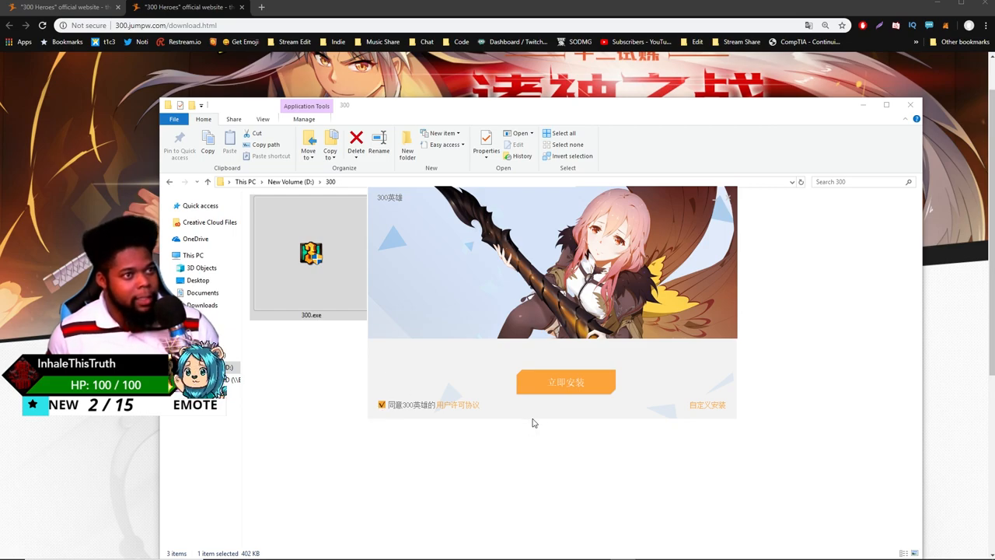
Step: Start the client installation with the agreement ticked and wait for it to complete
left_click(566, 382)
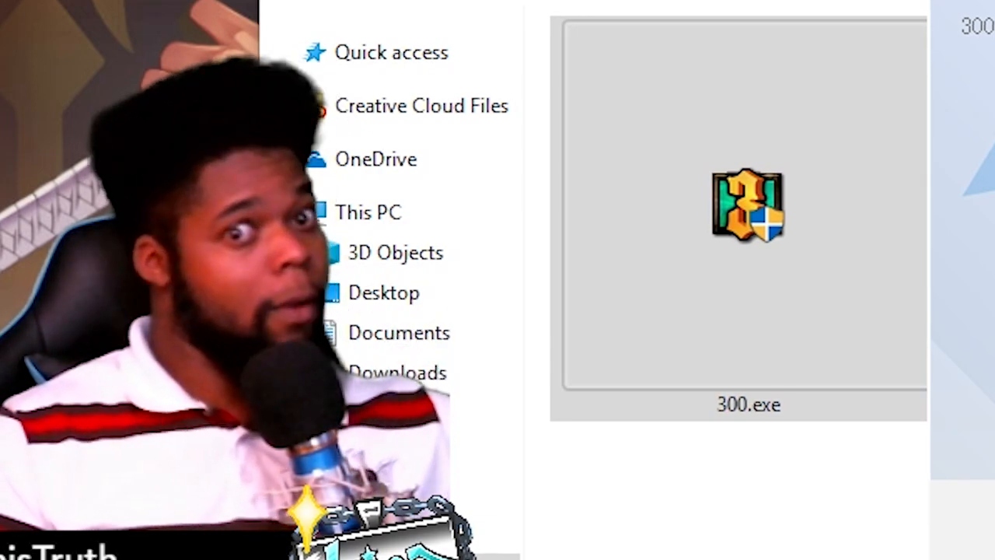
double_click(747, 205)
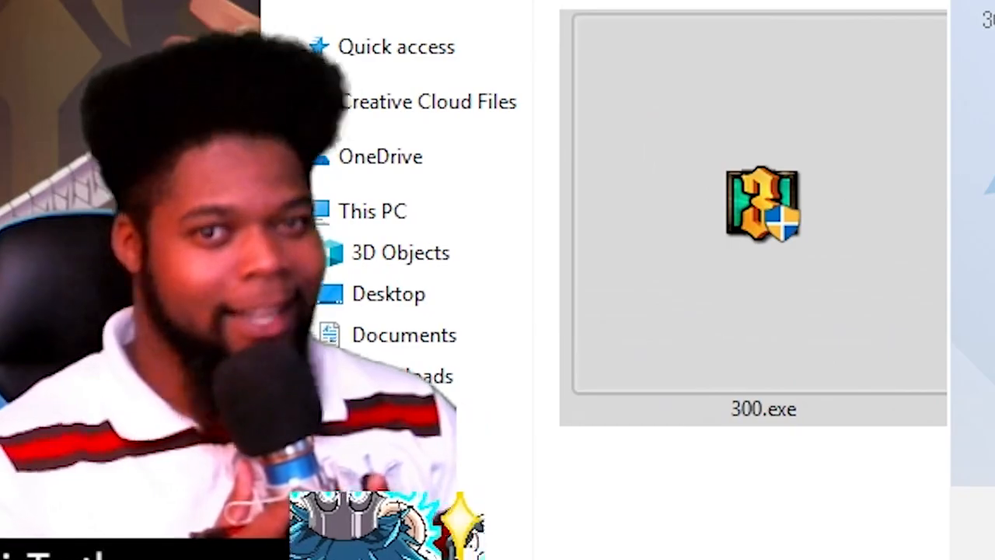
double_click(762, 205)
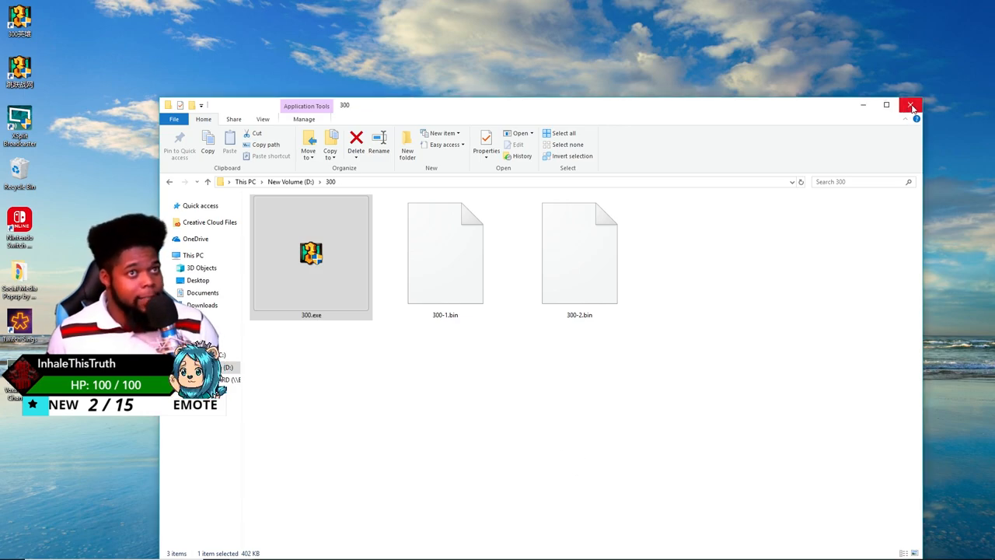
Step: Launch the 300 Heroes launcher, attempt Enter Game, and acknowledge the select-a-server-first prompt
left_click(910, 105)
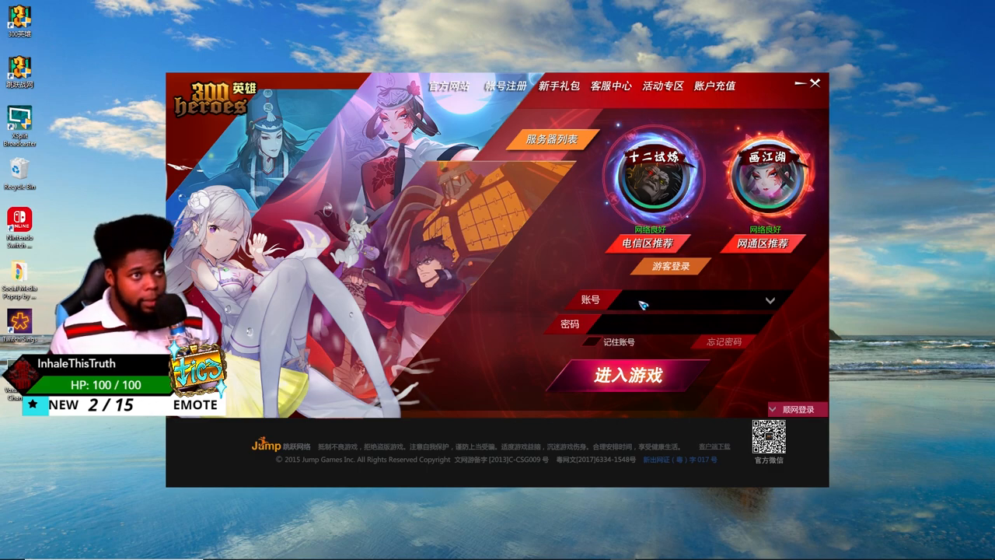
left_click(629, 375)
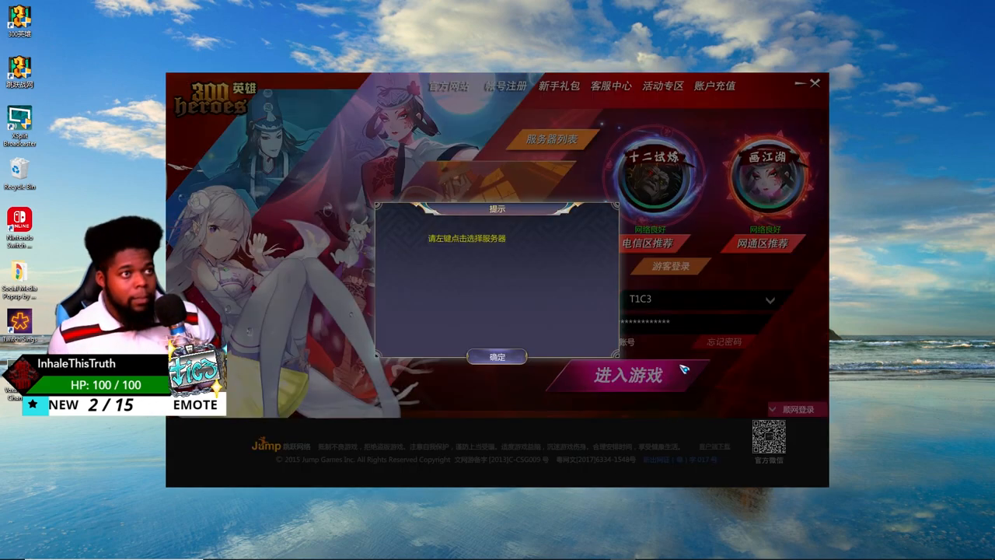
left_click(496, 356)
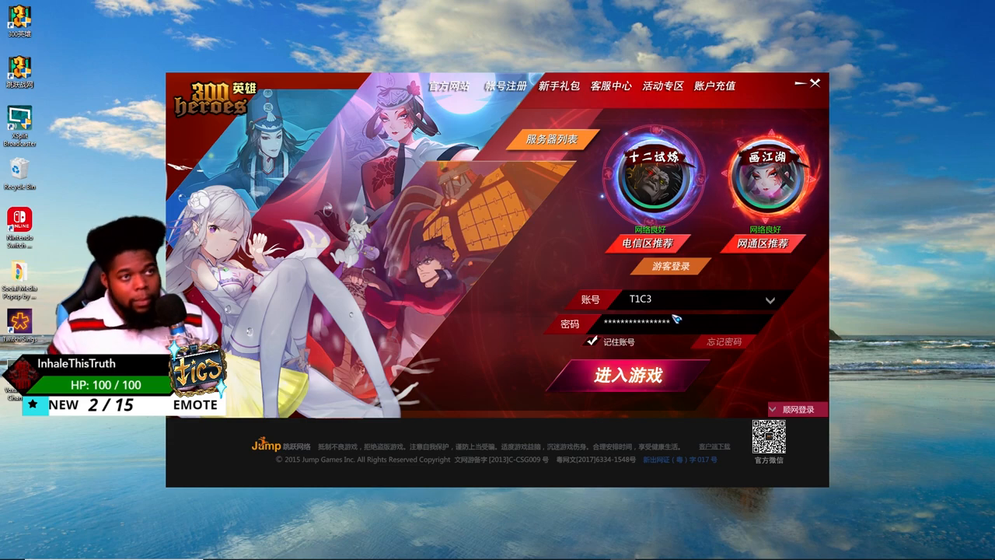